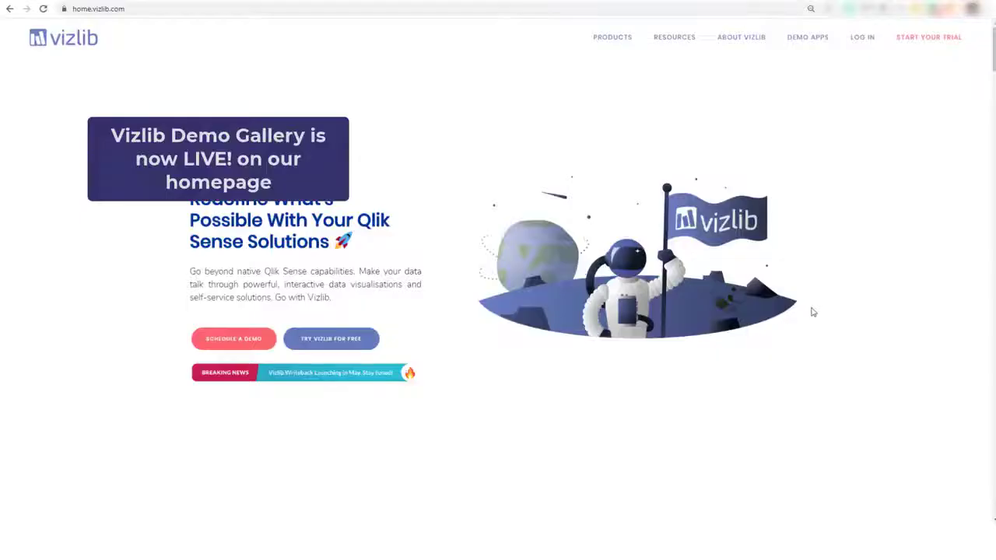
mouse_move(413, 231)
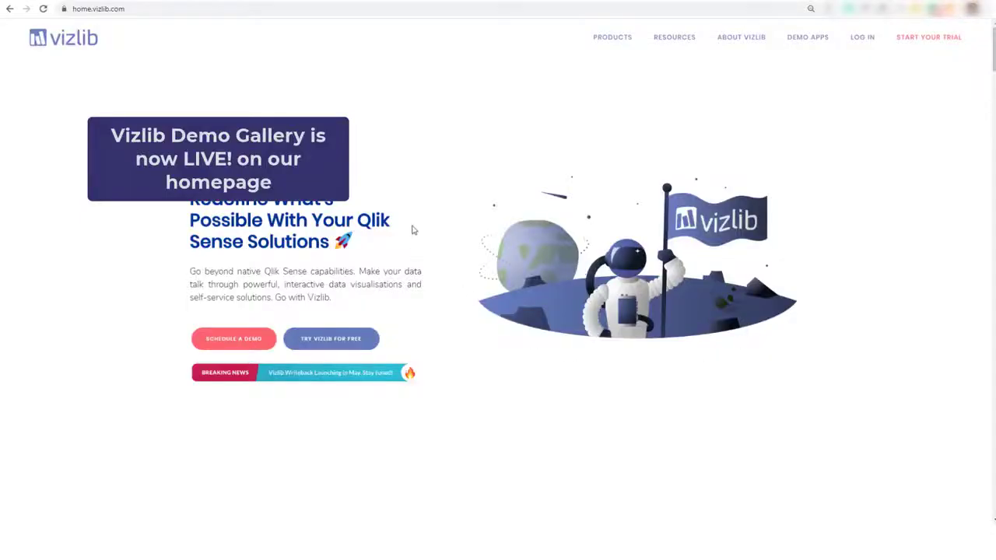
mouse_move(436, 190)
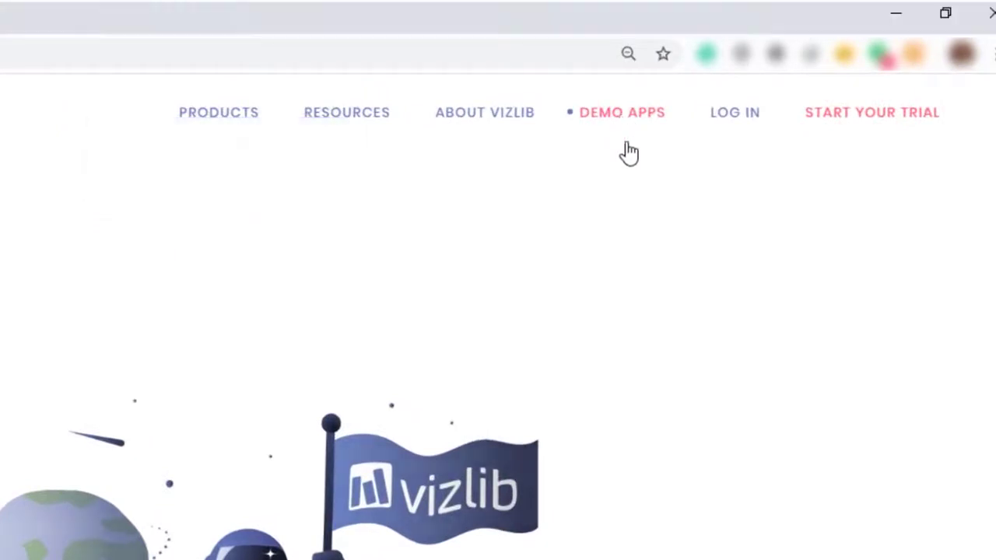
Step: Browse the Demo Apps gallery of downloadable Qlik Sense apps from top to bottom
click(622, 112)
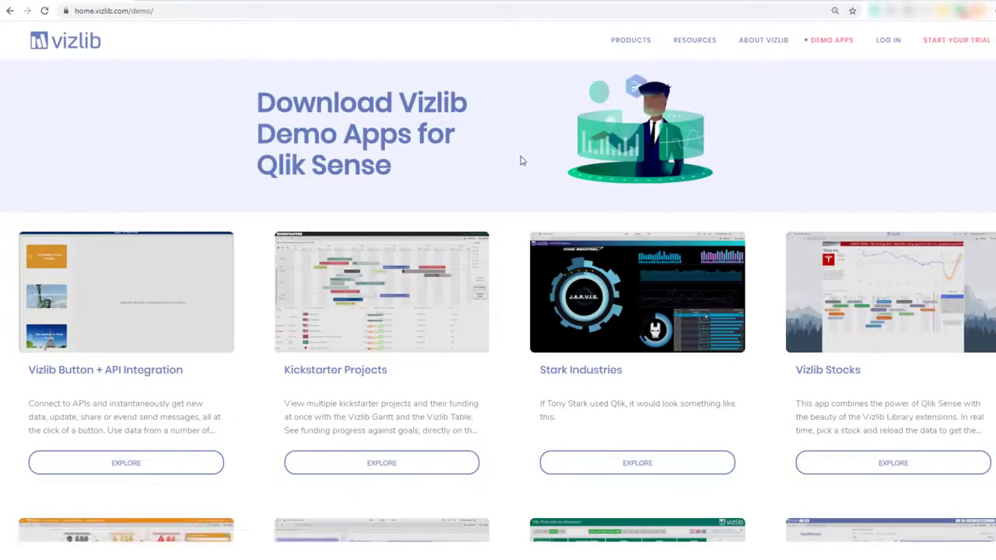
scroll(down, 3)
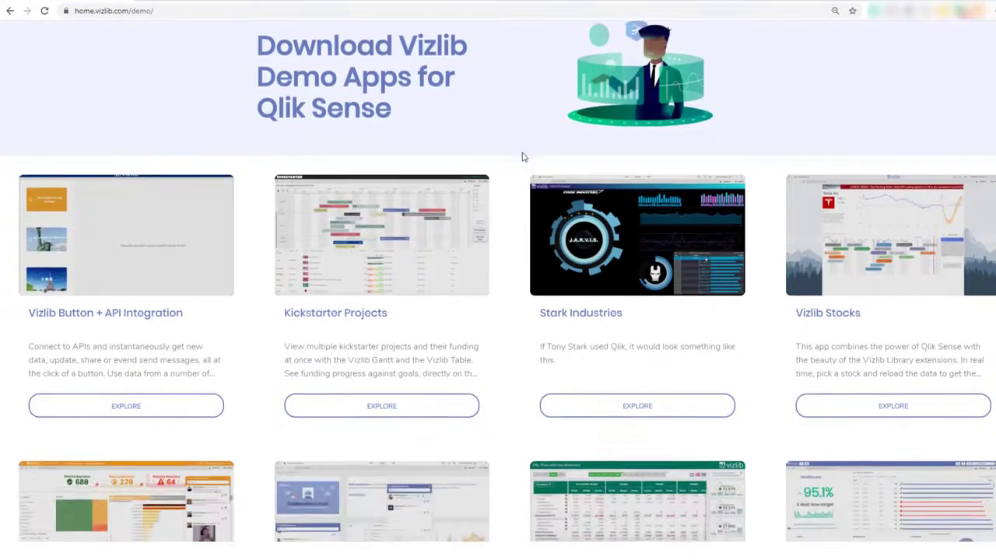
scroll(down, 3)
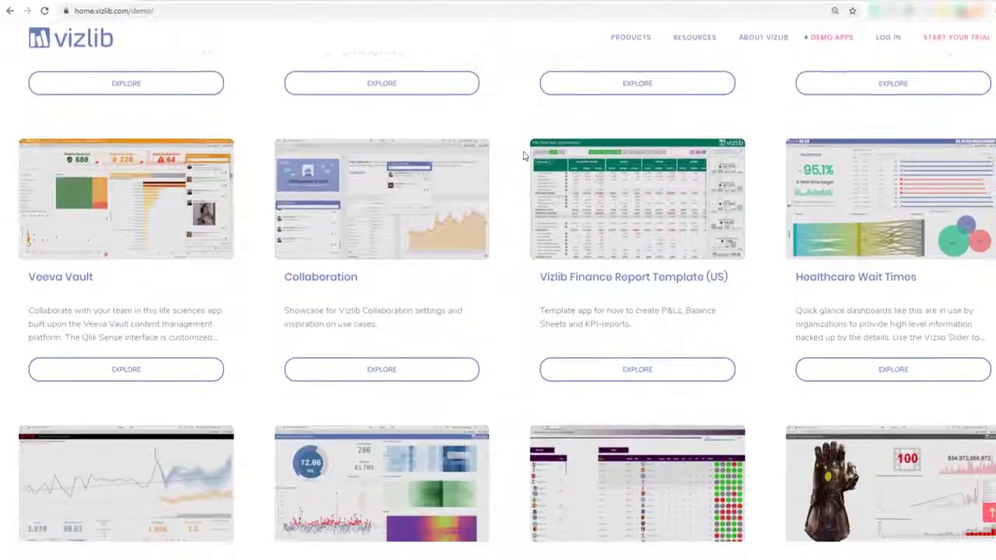
scroll(down, 3)
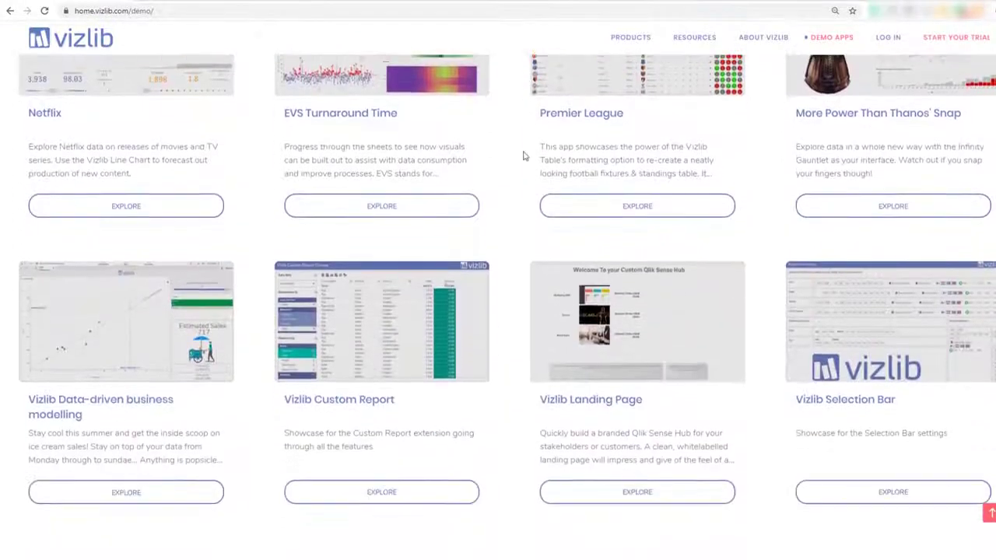
scroll(down, 3)
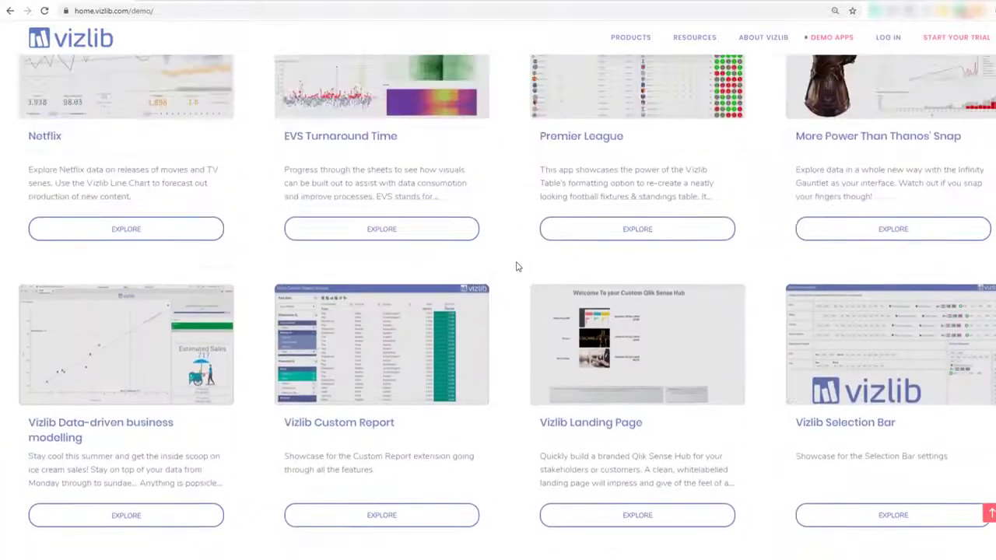
scroll(down, 3)
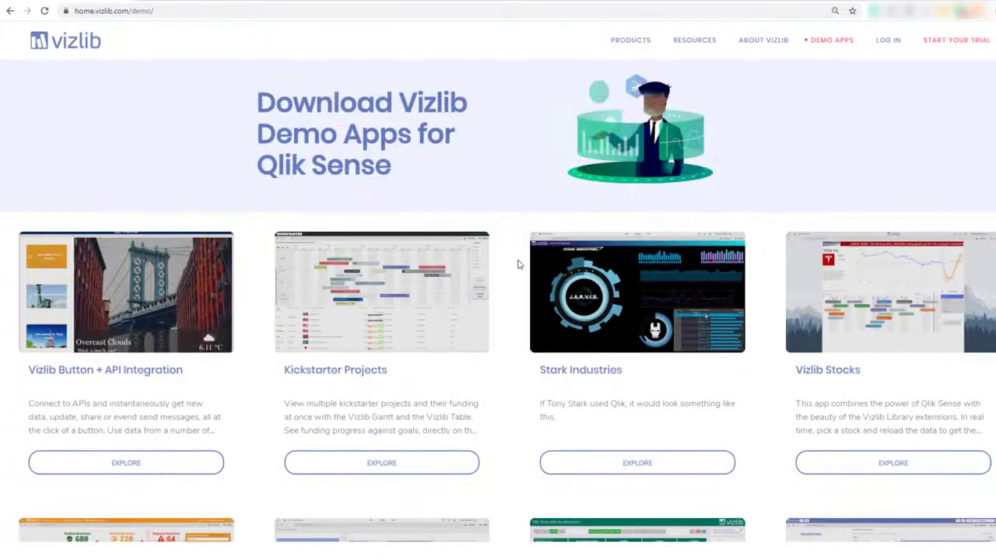
scroll(down, 3)
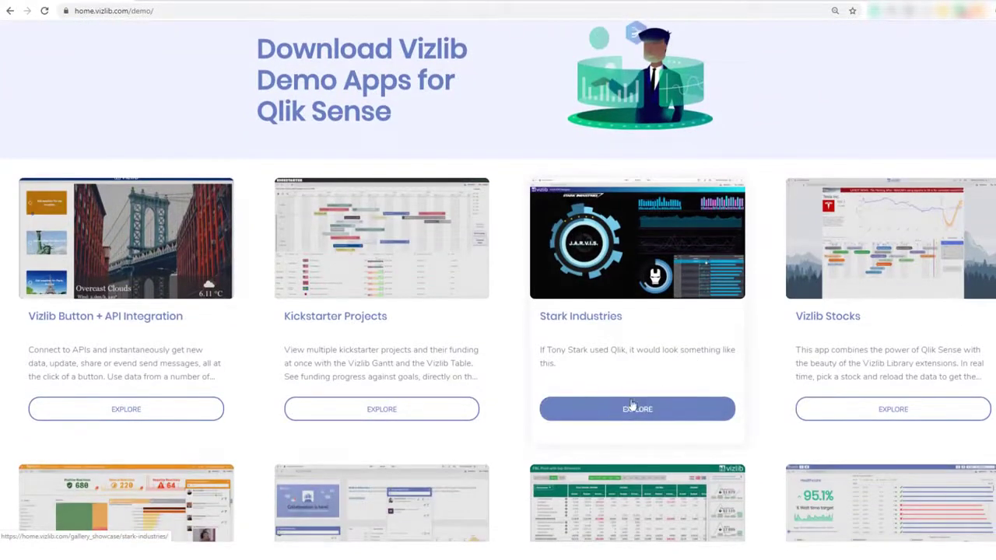
Step: View the Stark Industries demo's Built With extensions and download its QVF app file
click(636, 408)
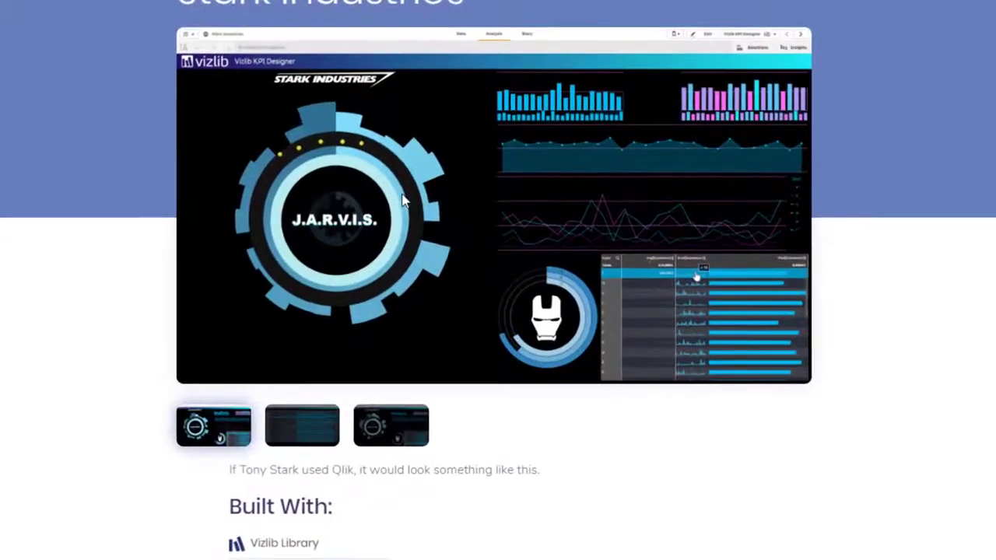
scroll(down, 3)
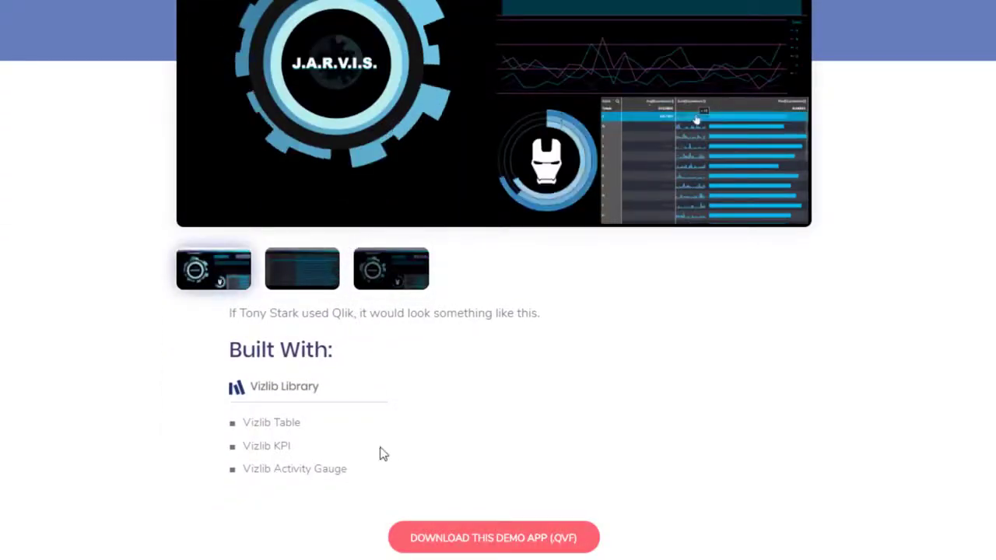
drag(243, 423, 349, 468)
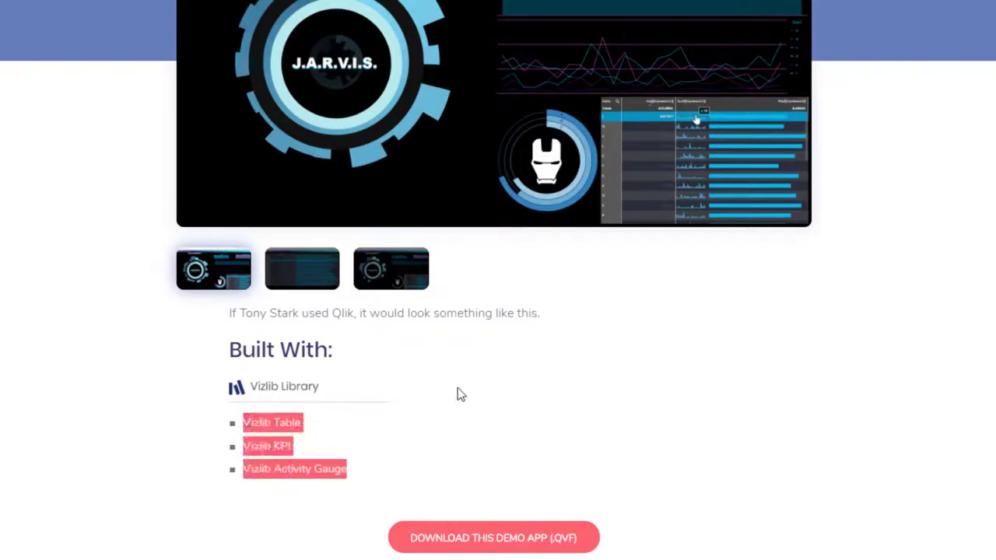
scroll(down, 3)
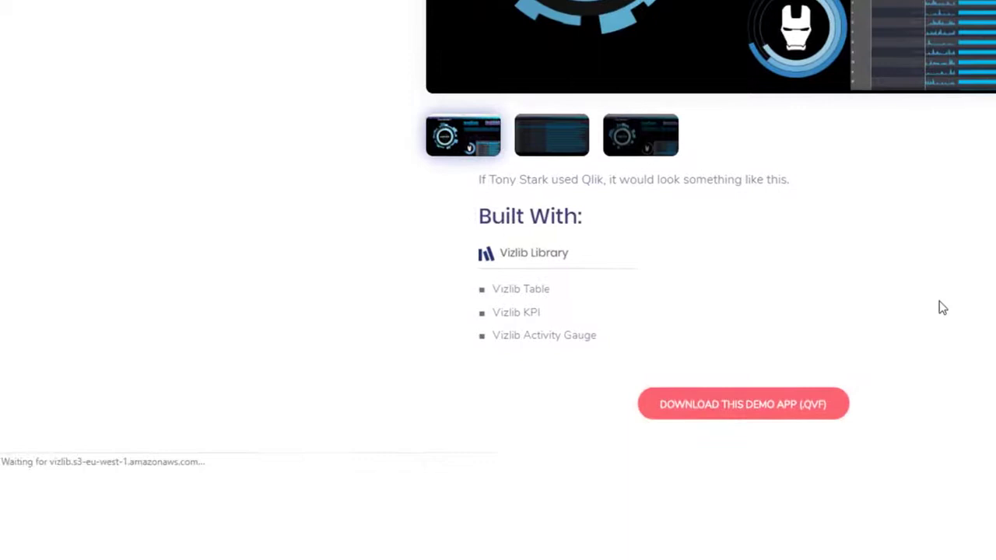
click(744, 404)
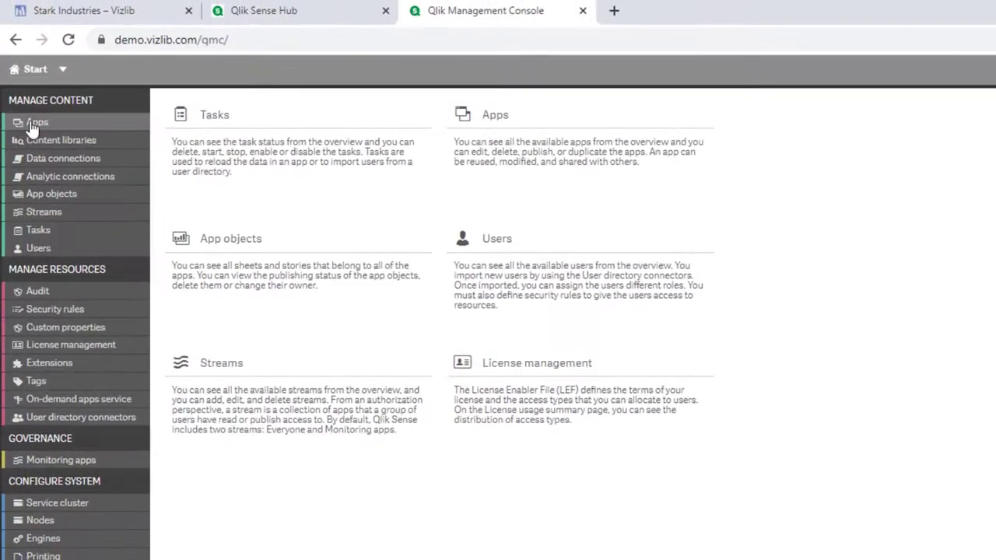
Step: List the QMC apps, dismiss the Import app dialog, and show Stark Industries in the Hub's Industry Solutions stream
click(38, 122)
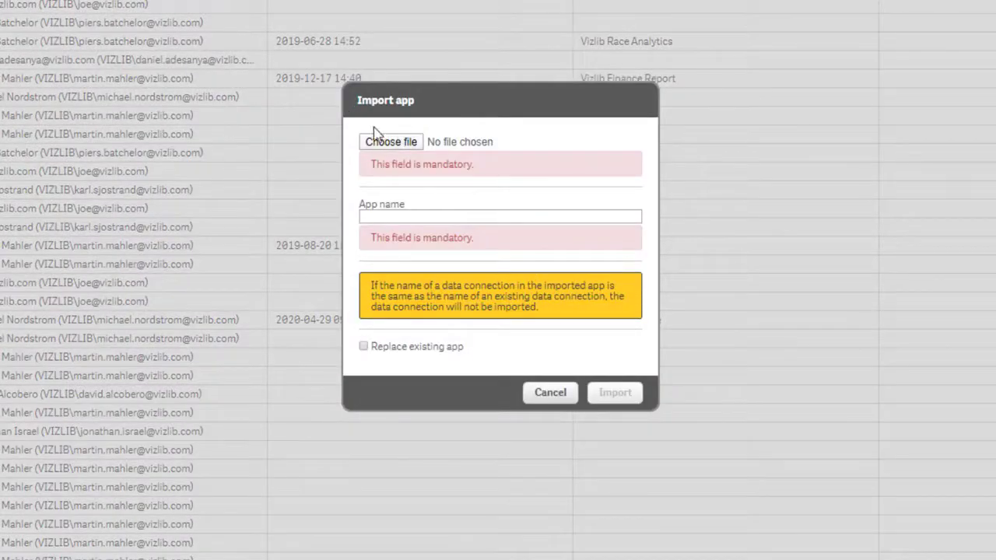
click(549, 392)
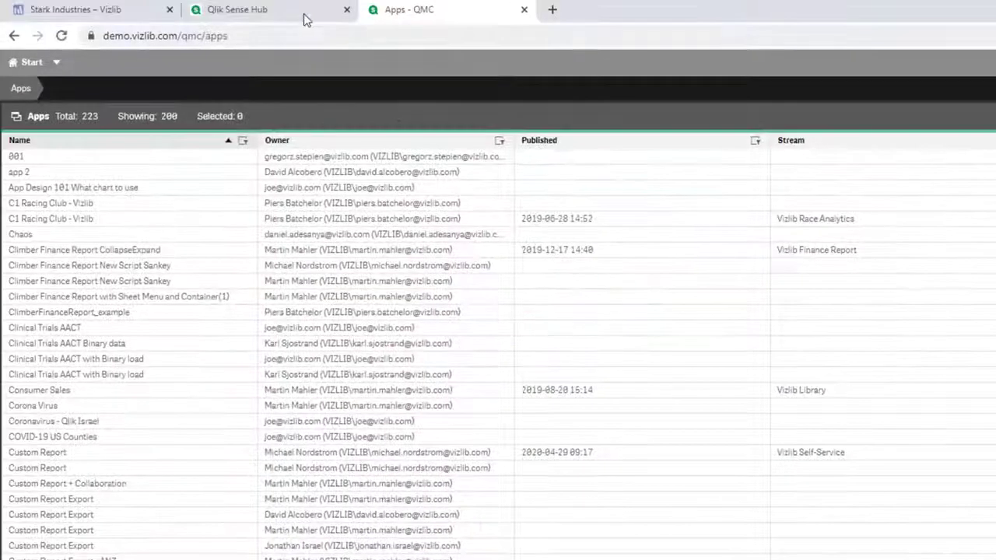
click(265, 9)
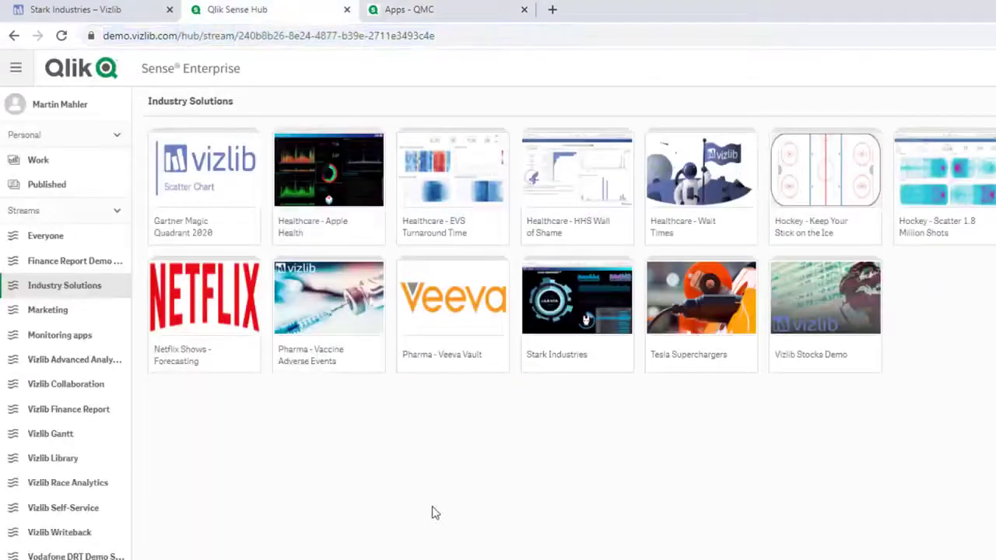
mouse_move(443, 515)
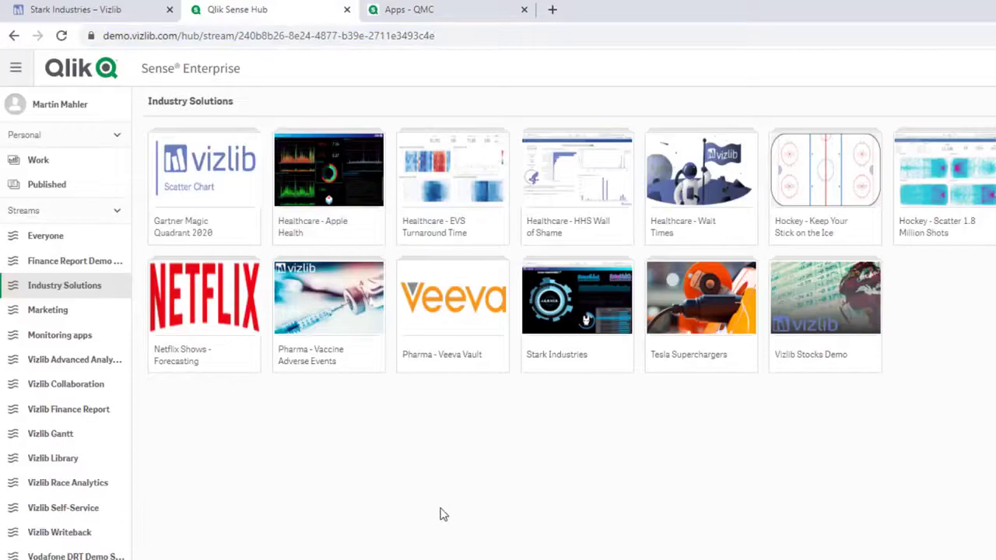
click(576, 297)
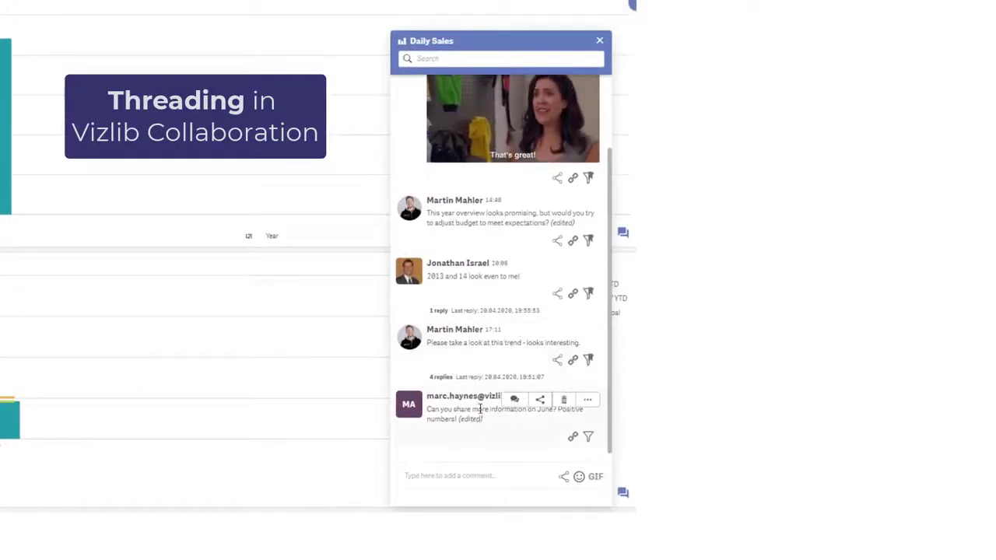
mouse_move(464, 422)
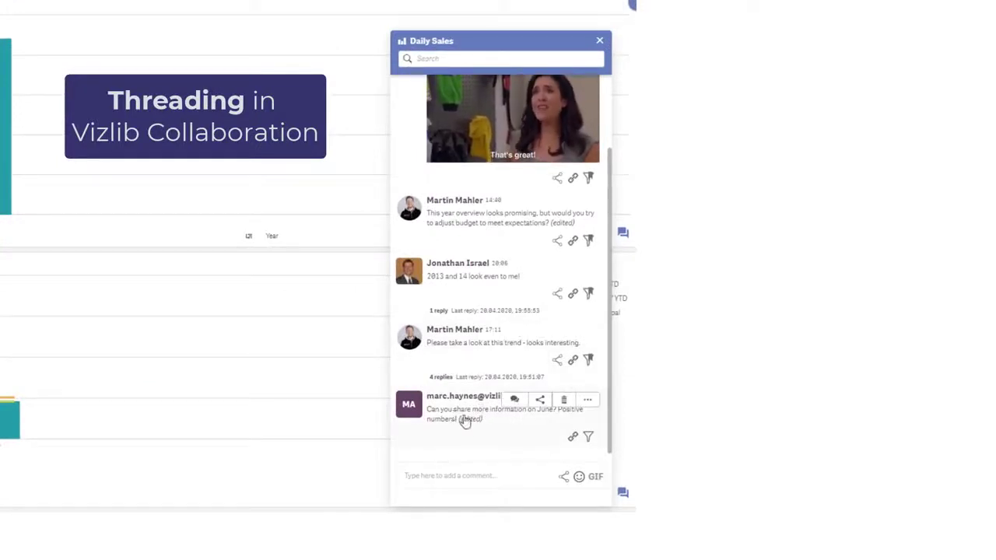
mouse_move(513, 399)
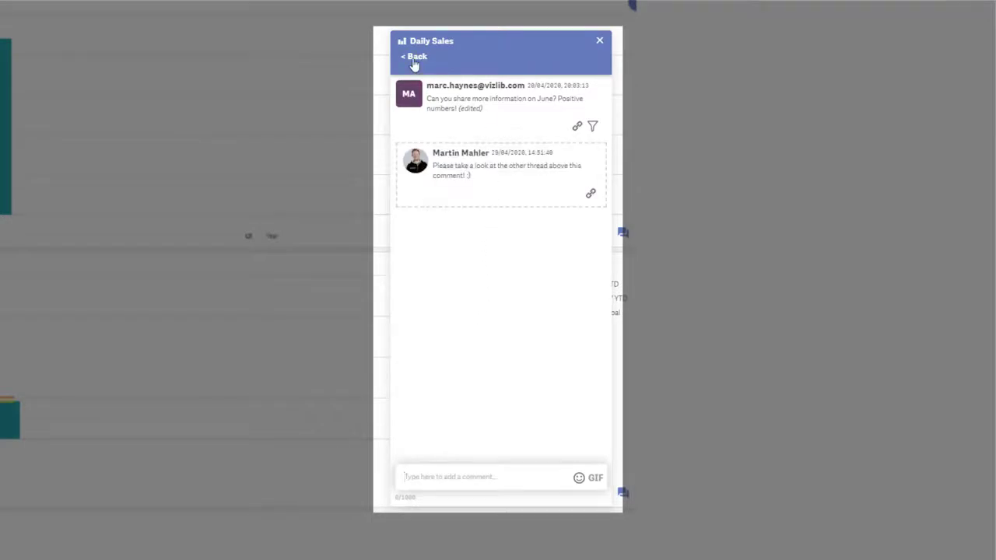
Step: Switch between the full comment list and the Daily Sales thread with four replies, twice
click(413, 56)
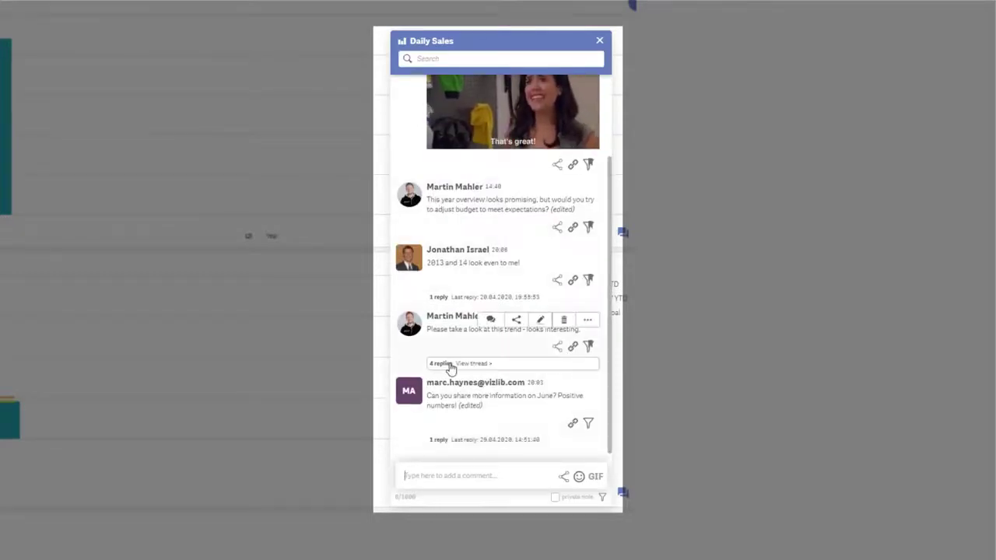
click(470, 364)
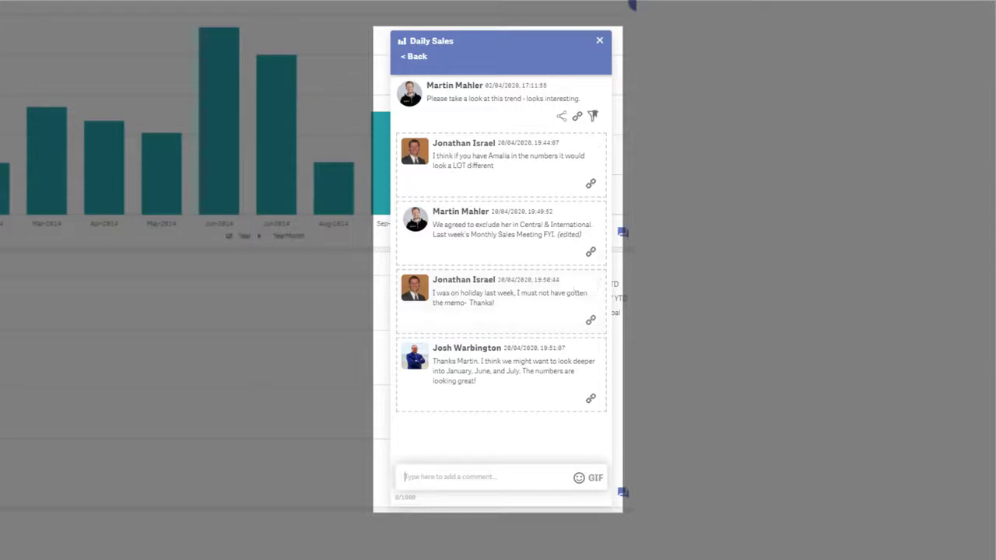
mouse_move(410, 60)
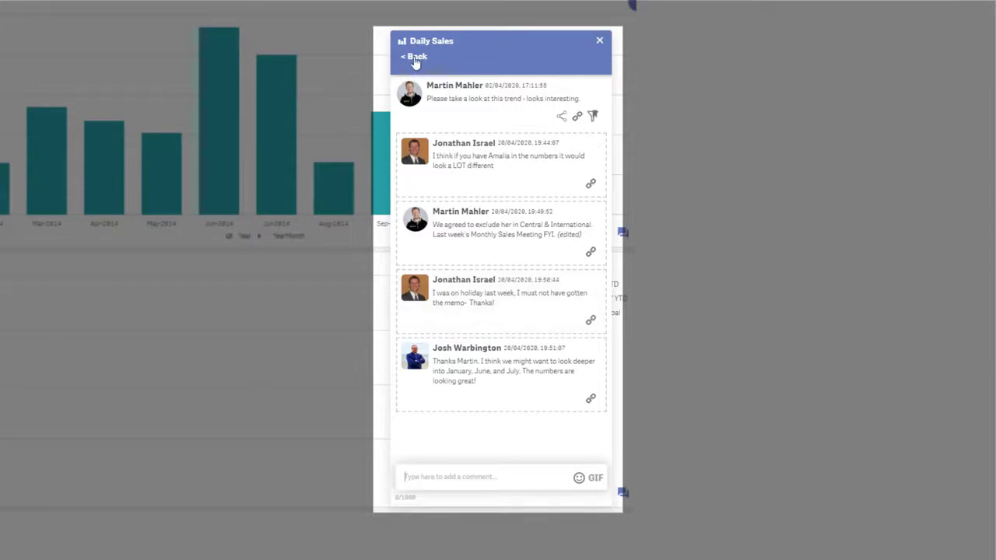
click(414, 56)
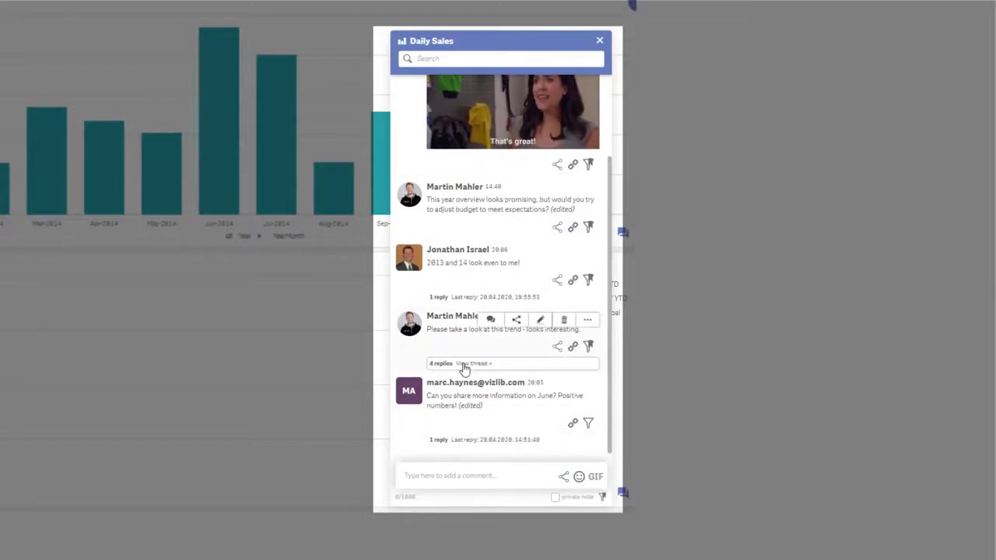
click(472, 364)
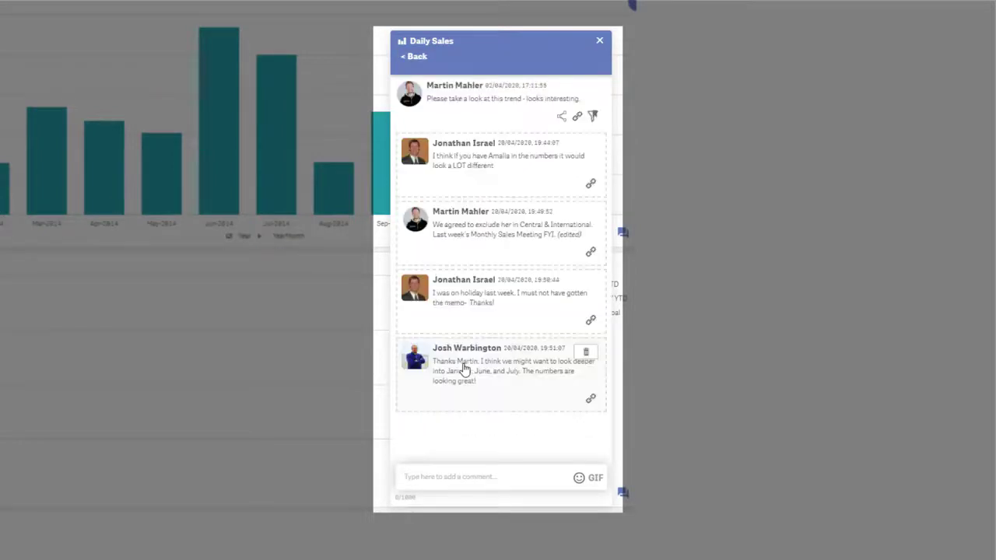
mouse_move(560, 117)
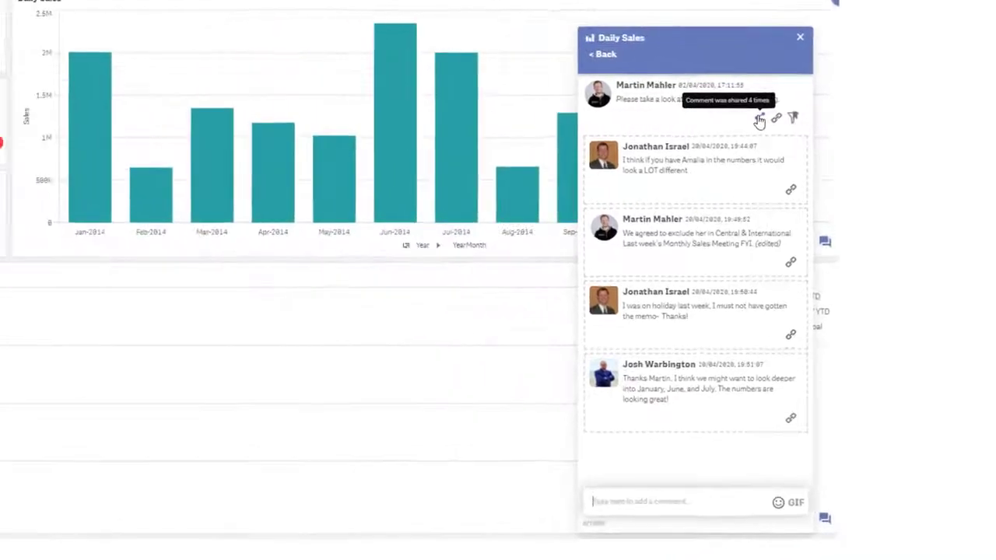
Step: Email the comment to recipient 'hellowa' with data, image and replies attached, then close its details
click(759, 121)
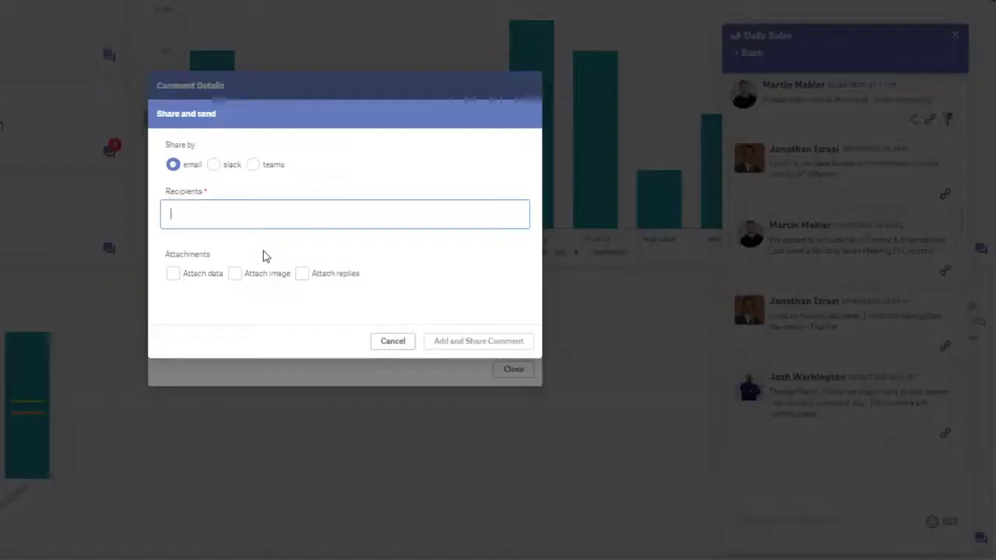
text(hellowa)
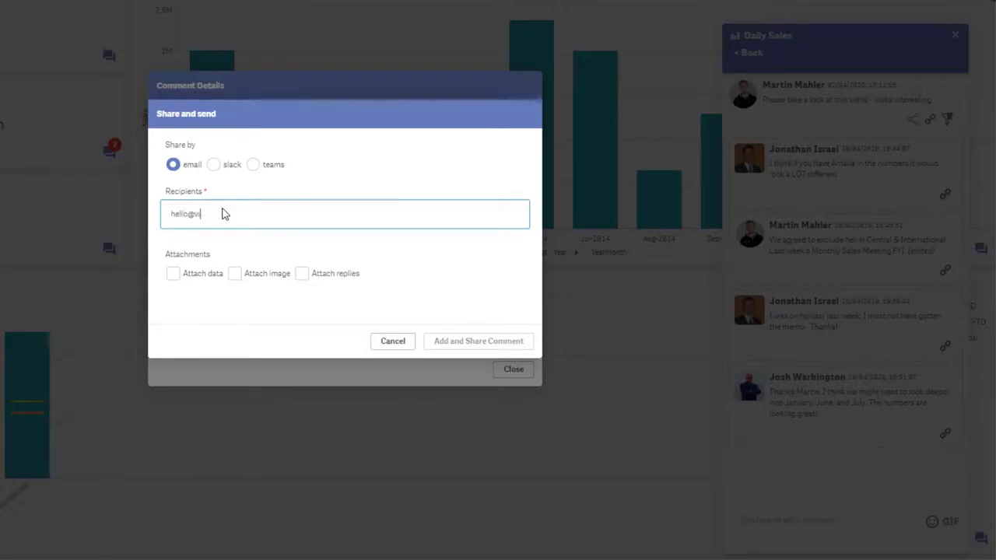
click(172, 274)
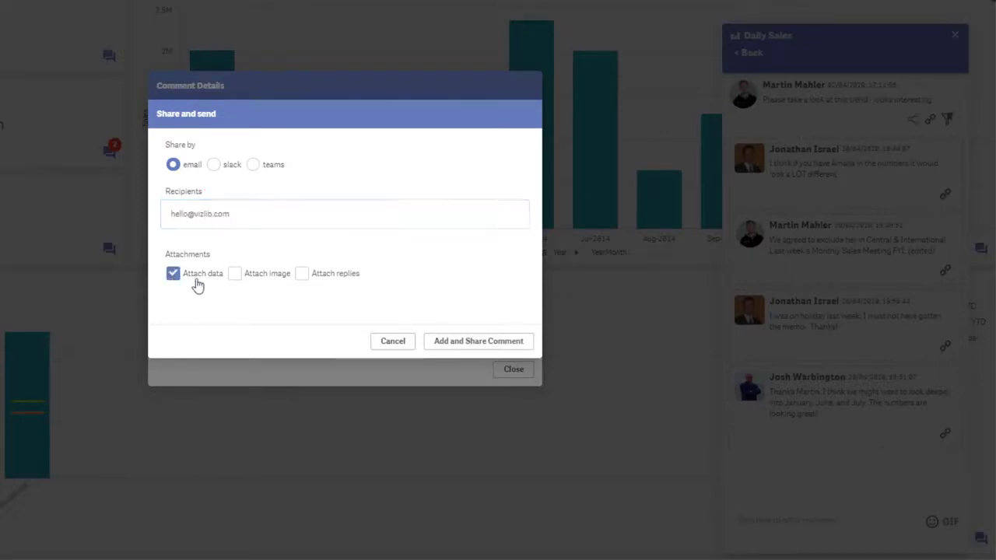
click(233, 273)
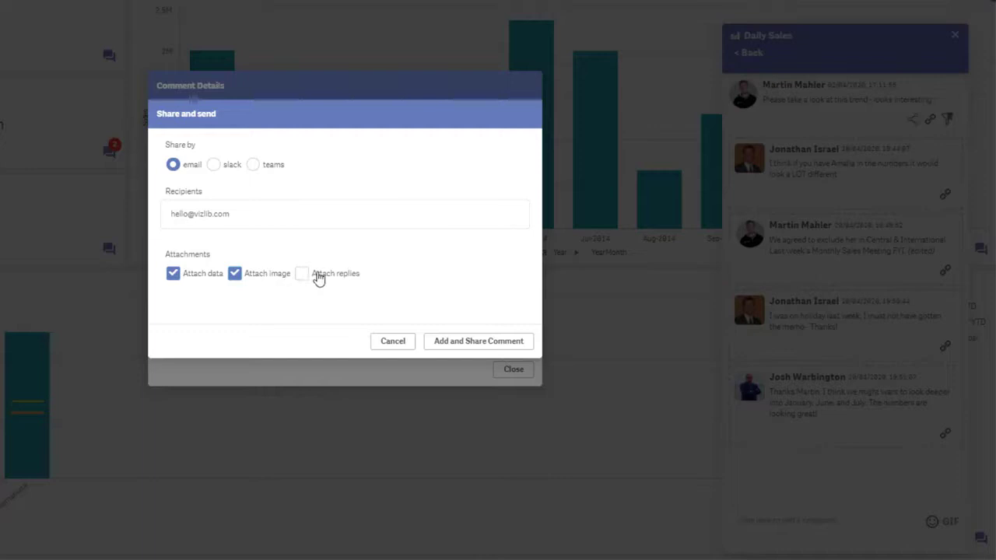
click(302, 274)
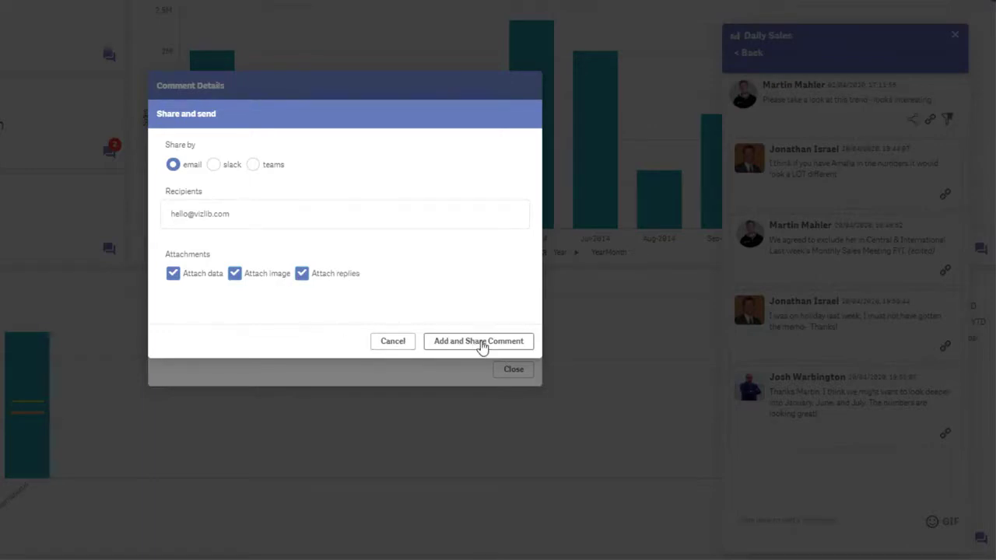
click(479, 341)
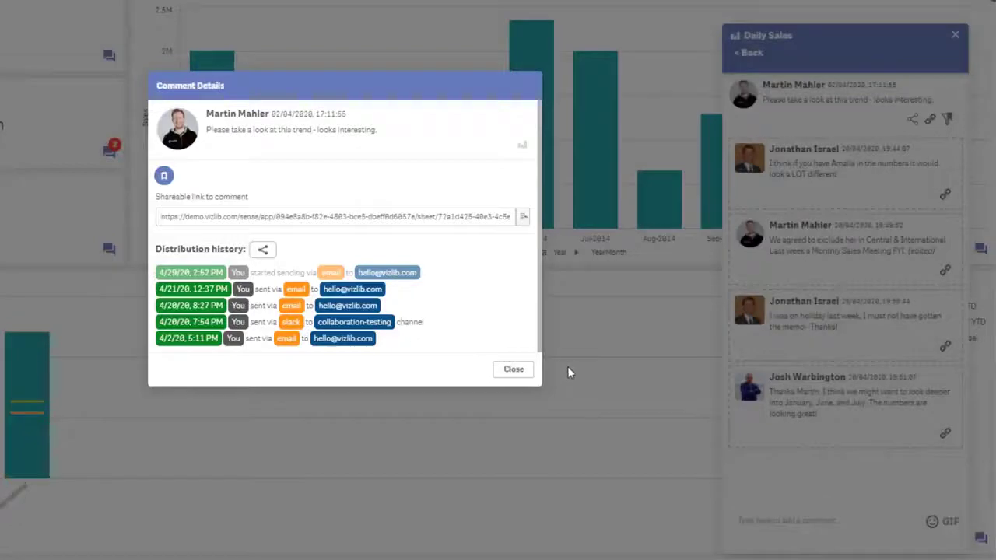
mouse_move(513, 370)
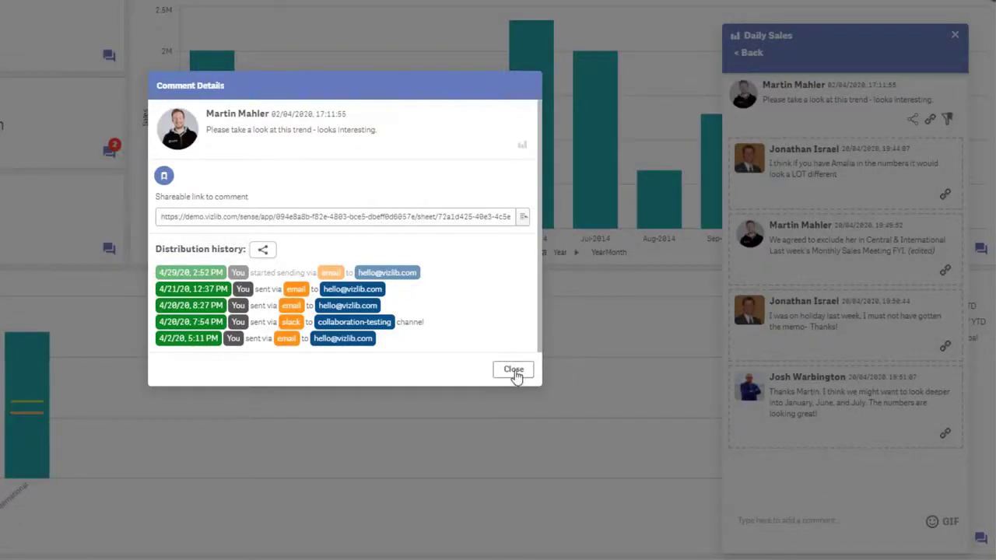
click(513, 370)
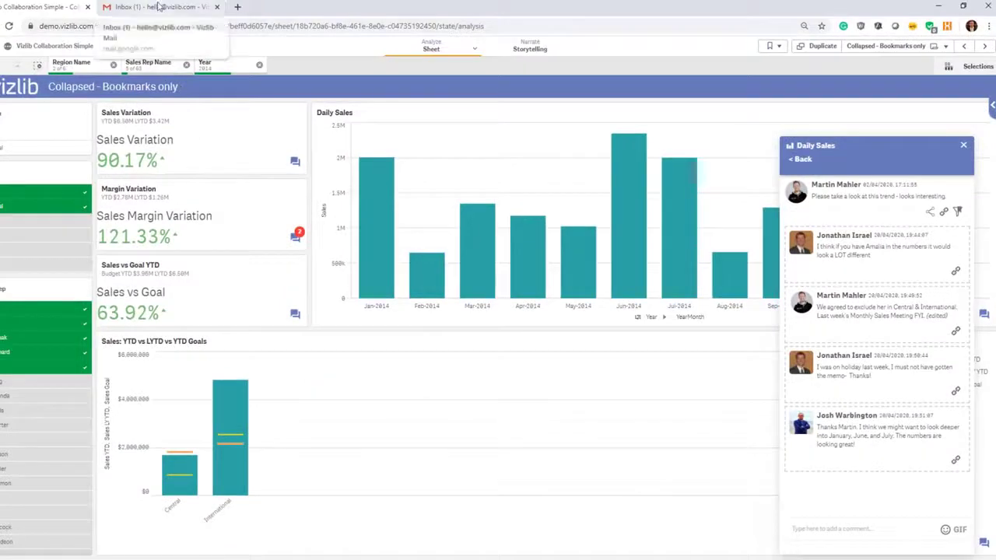
Step: Read the Vizlib Collaboration new-comment email in Gmail with its chart image and replies
click(156, 12)
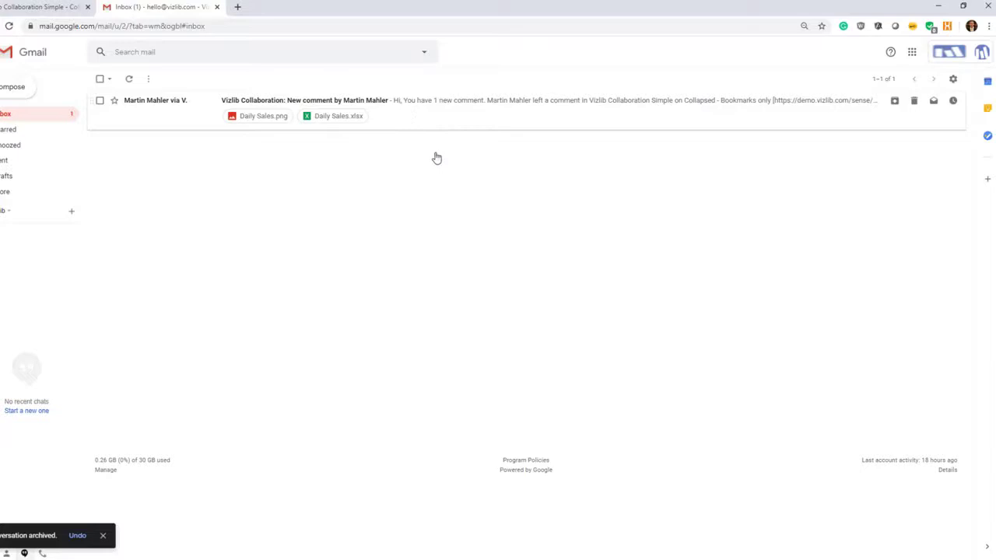
click(295, 100)
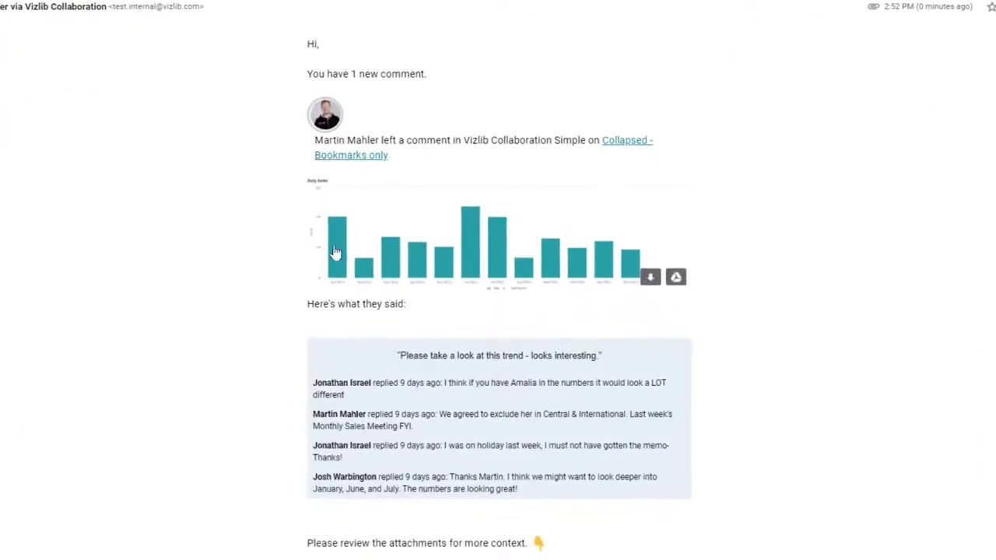
scroll(down, 3)
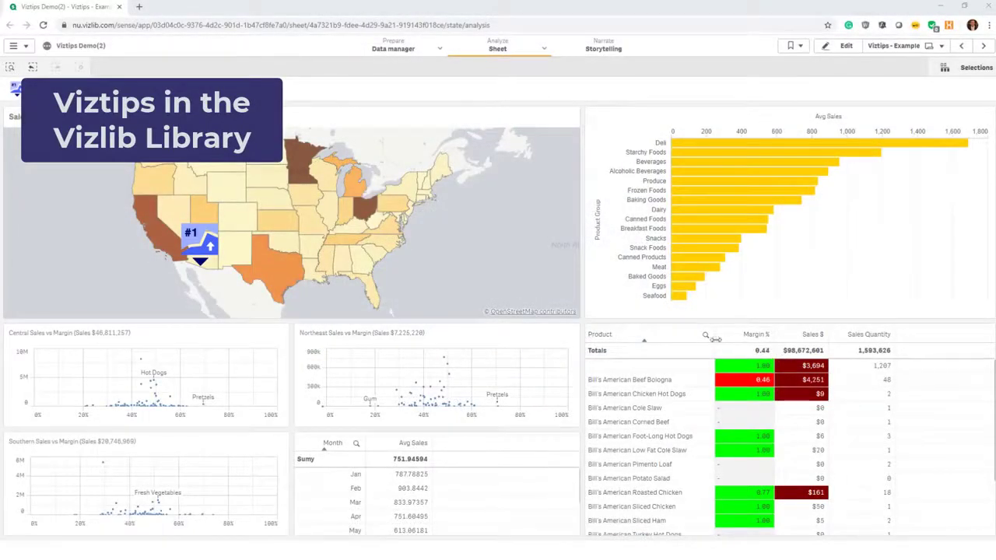
mouse_move(681, 231)
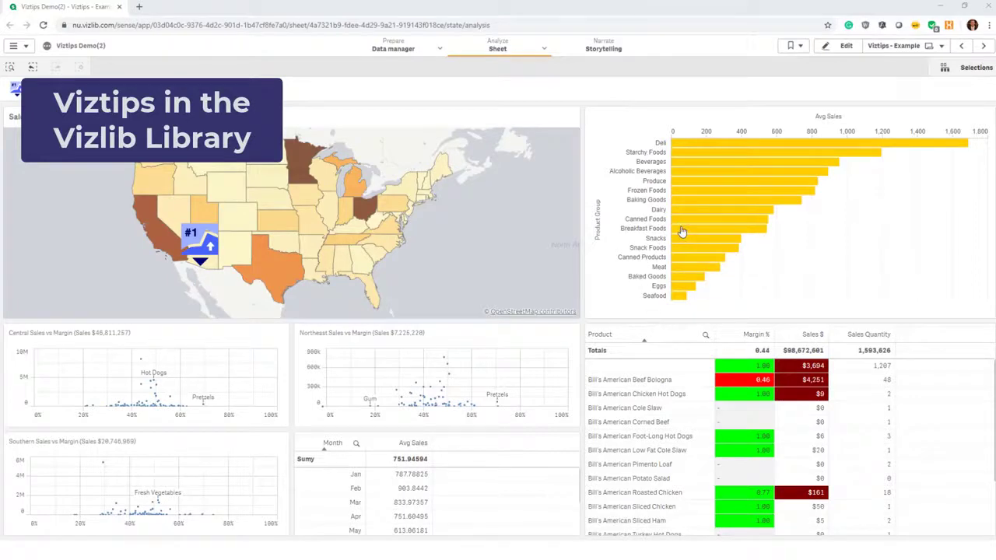
mouse_move(684, 230)
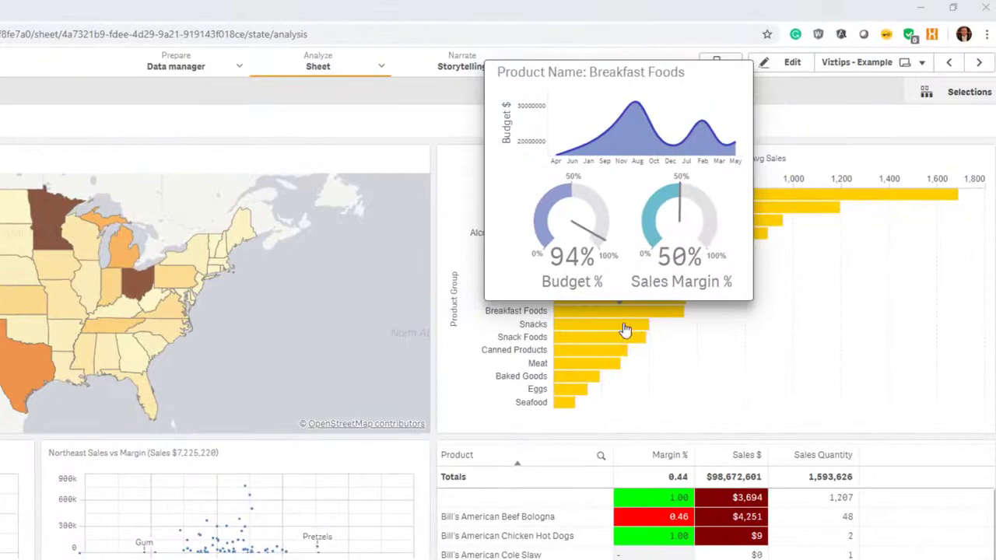
mouse_move(619, 332)
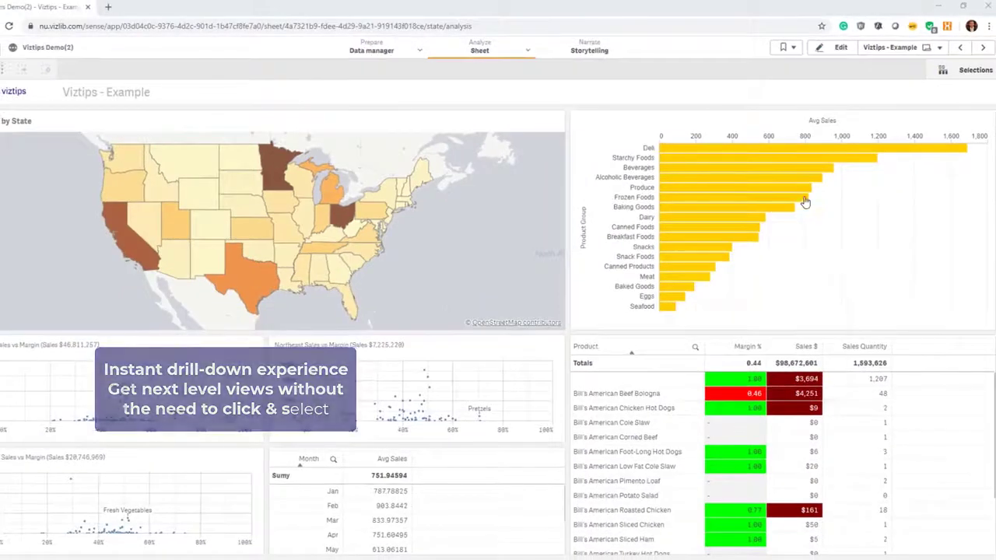
mouse_move(765, 179)
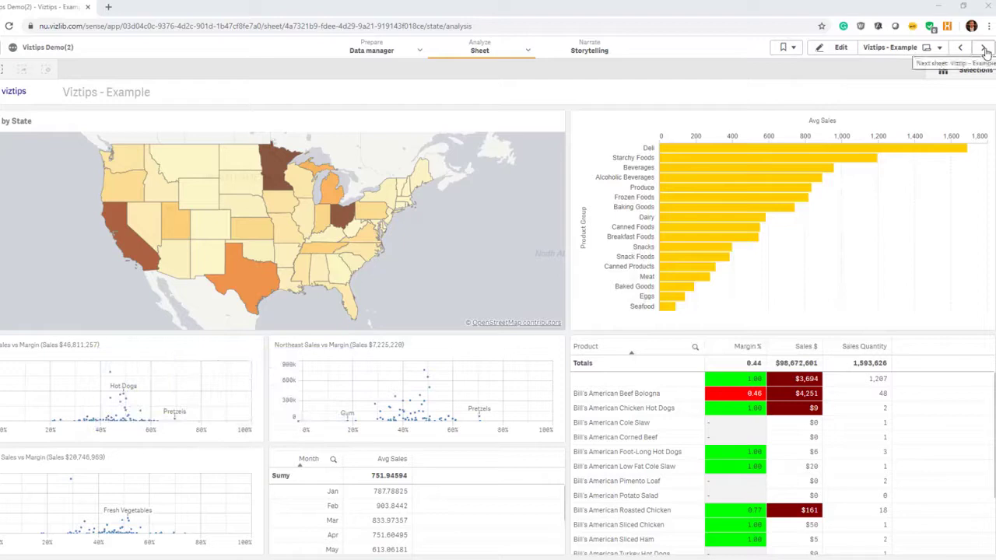
Step: On the Viztip Example sheet, set the bar chart tooltip to Viztips with Vizlib KPI and finish editing
click(982, 47)
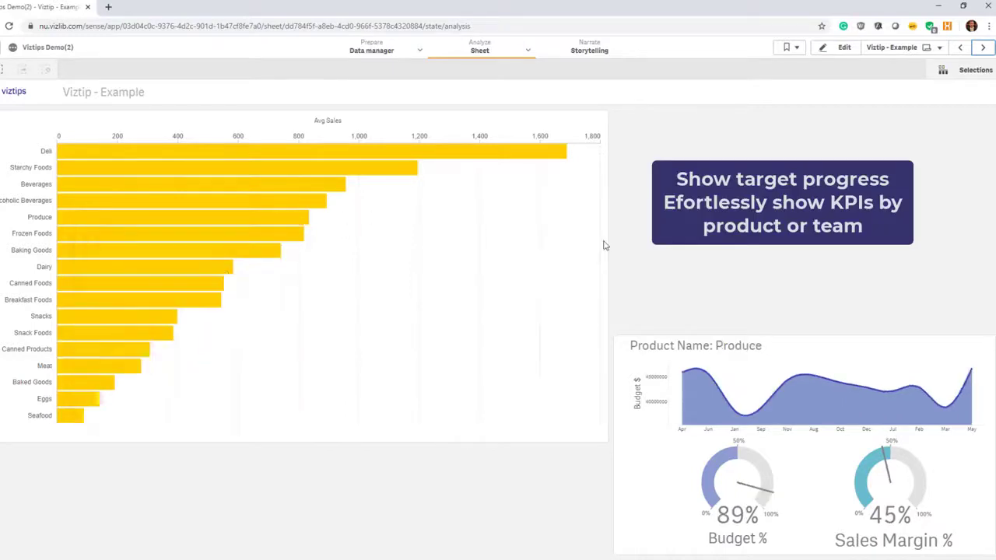
mouse_move(807, 309)
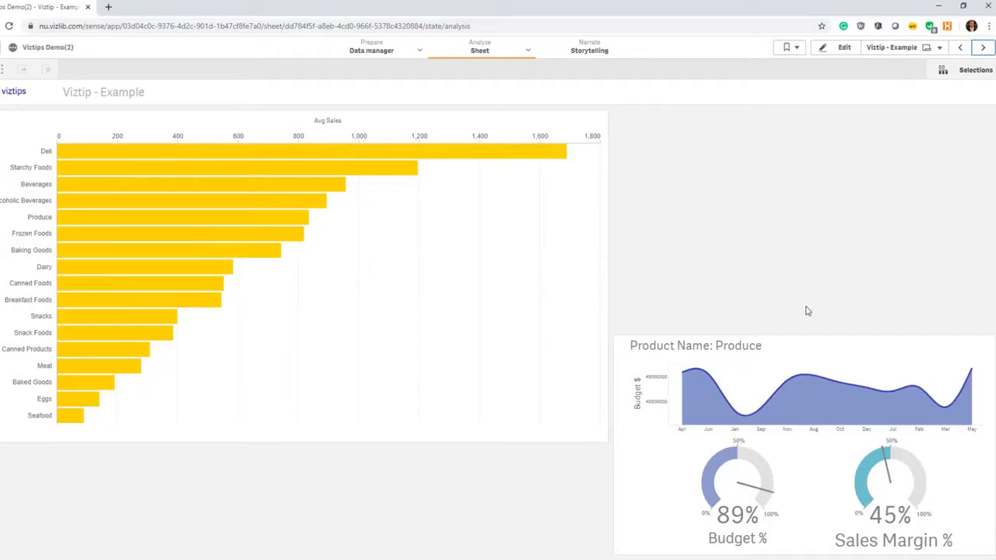
mouse_move(787, 202)
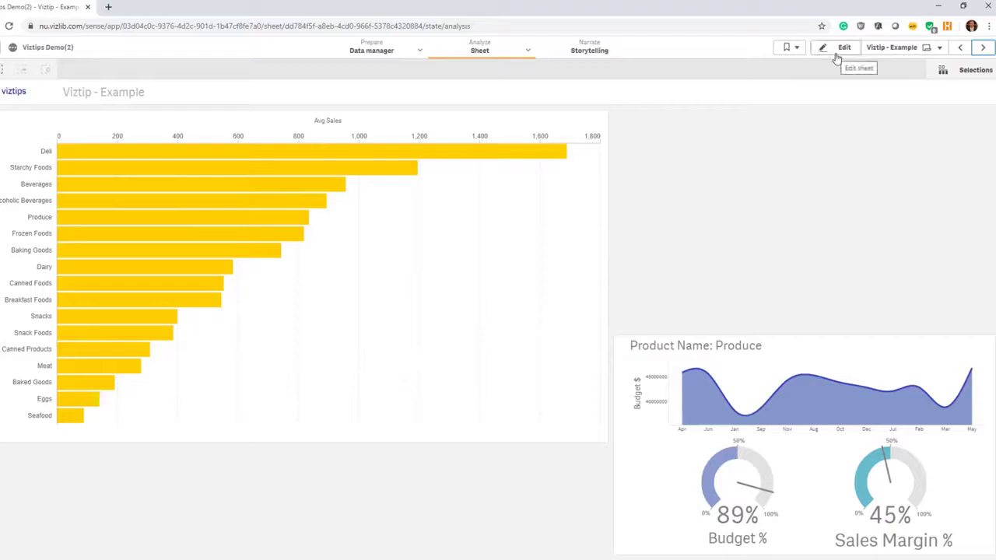
click(837, 47)
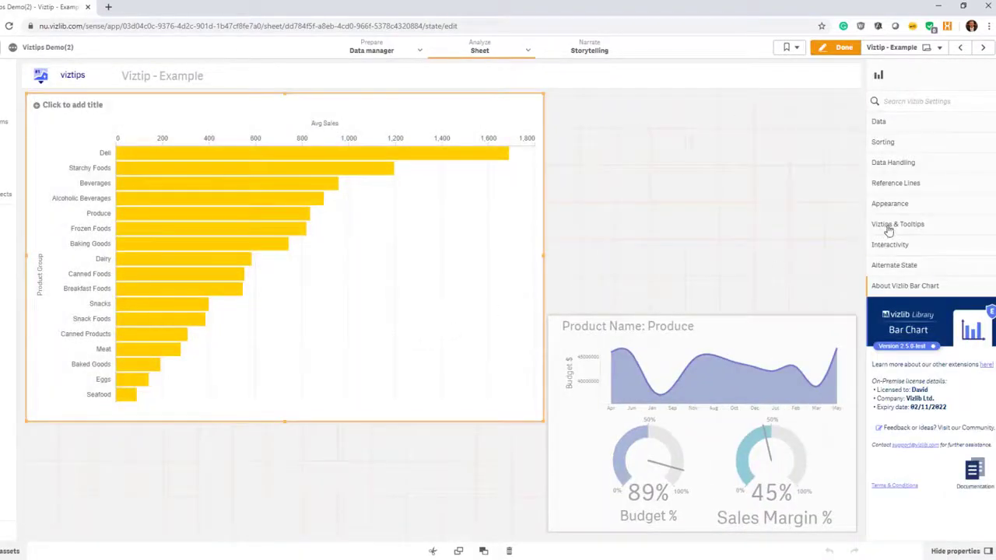
click(896, 224)
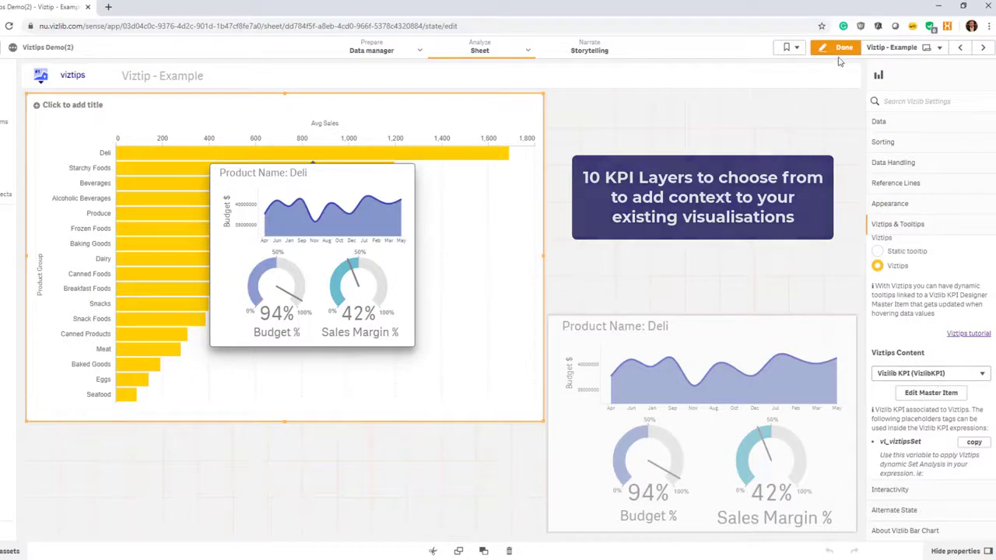
click(840, 46)
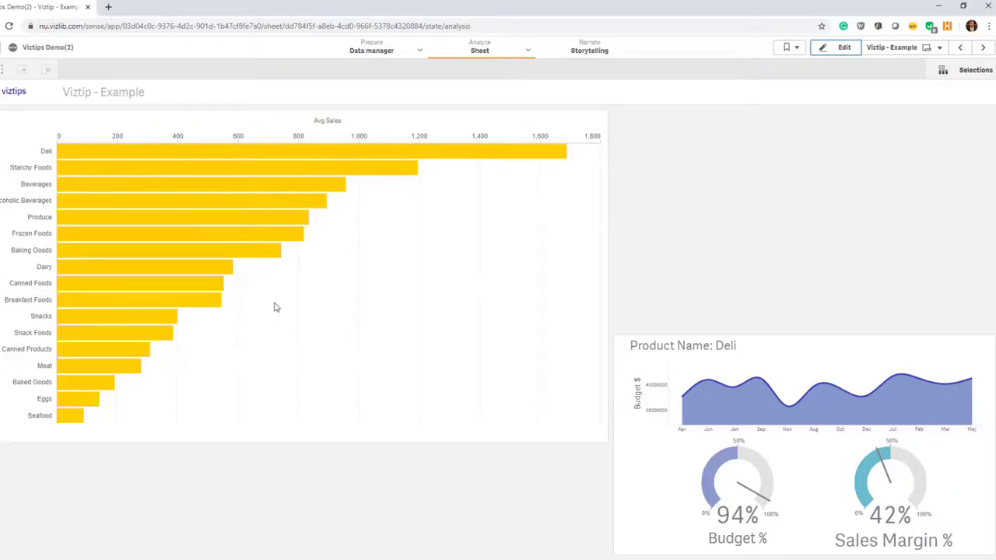
mouse_move(265, 253)
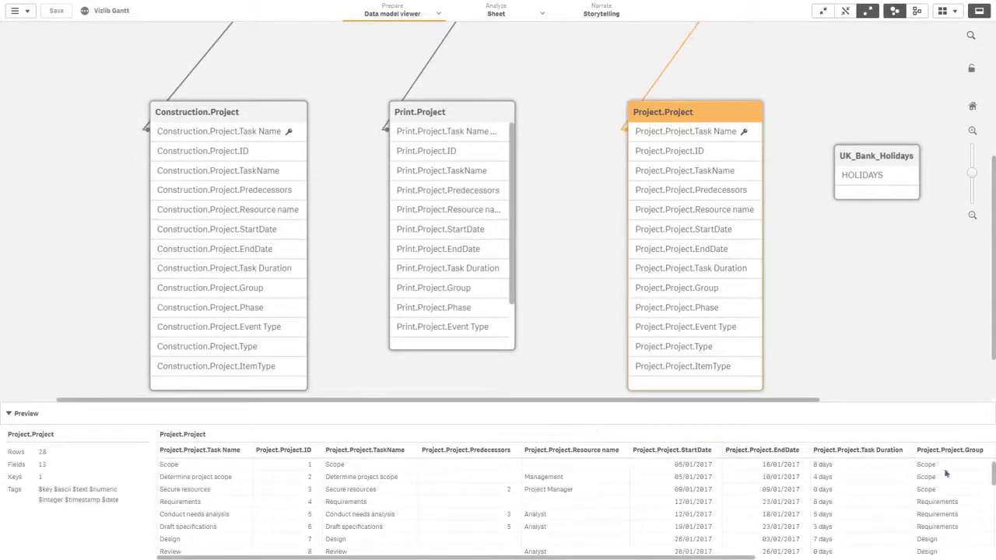
Step: Scroll the Project.Project table preview in the Data model viewer
scroll(down, 3)
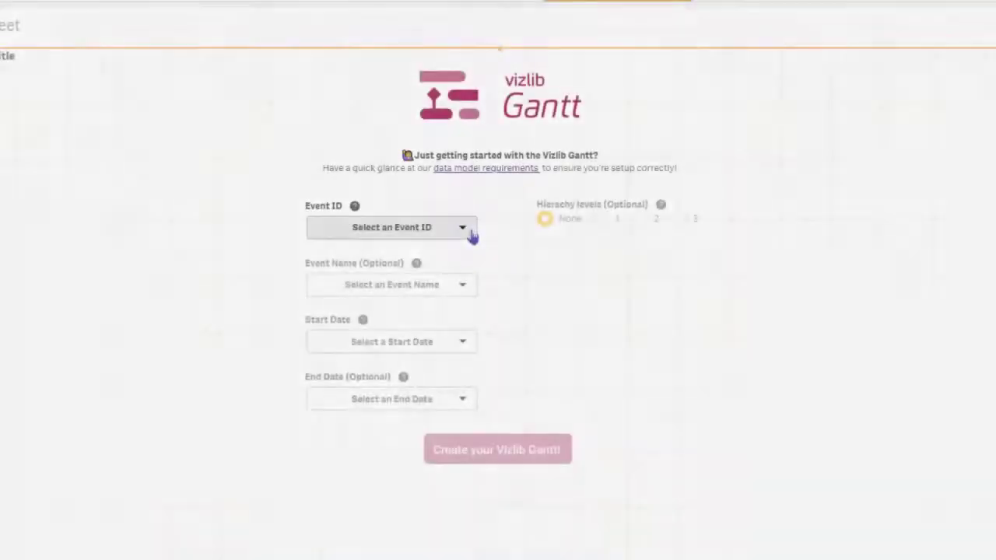
Step: Show the project field list for the Gantt's Event ID
click(392, 227)
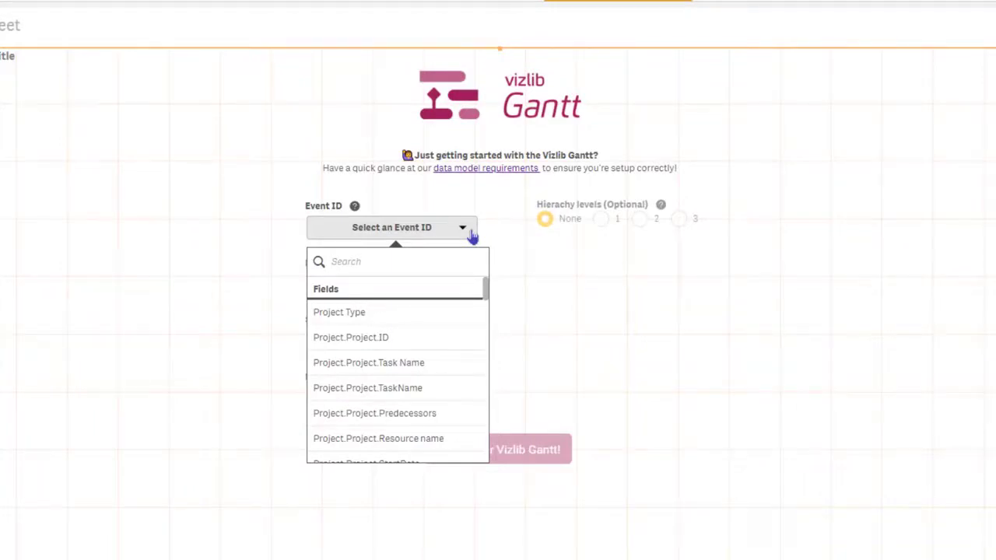
mouse_move(408, 329)
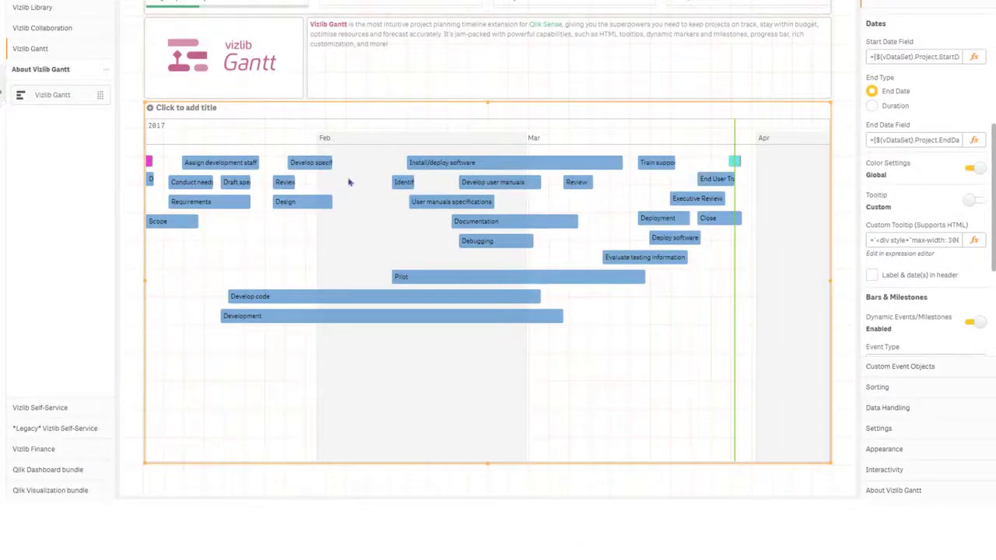
mouse_move(286, 182)
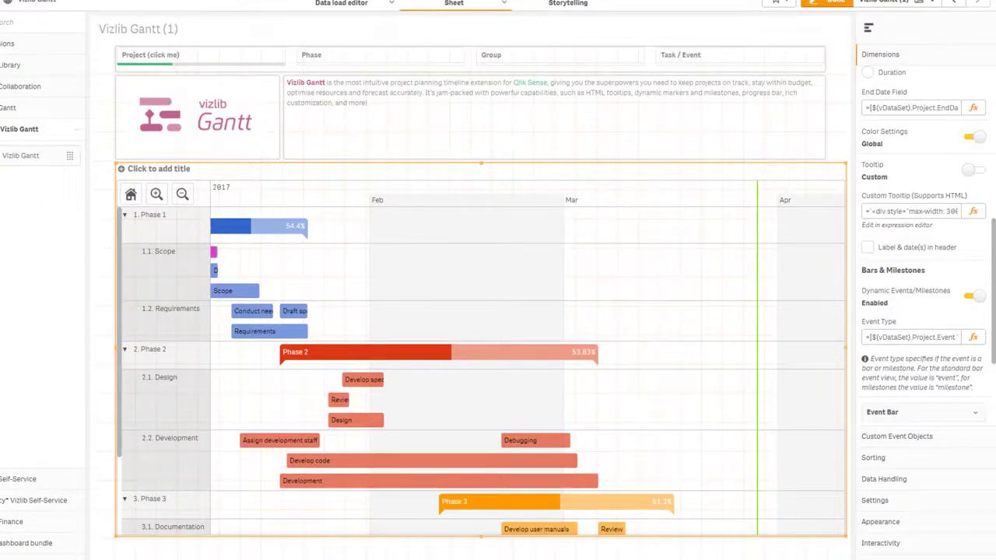
Step: Select the Vizlib Custom Report object to reach its Appearance settings
click(968, 137)
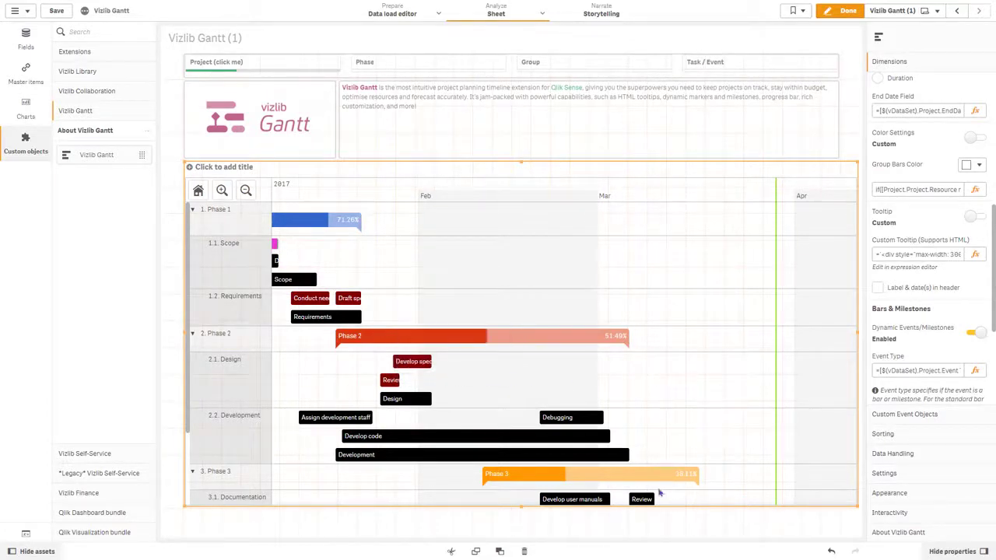
mouse_move(697, 336)
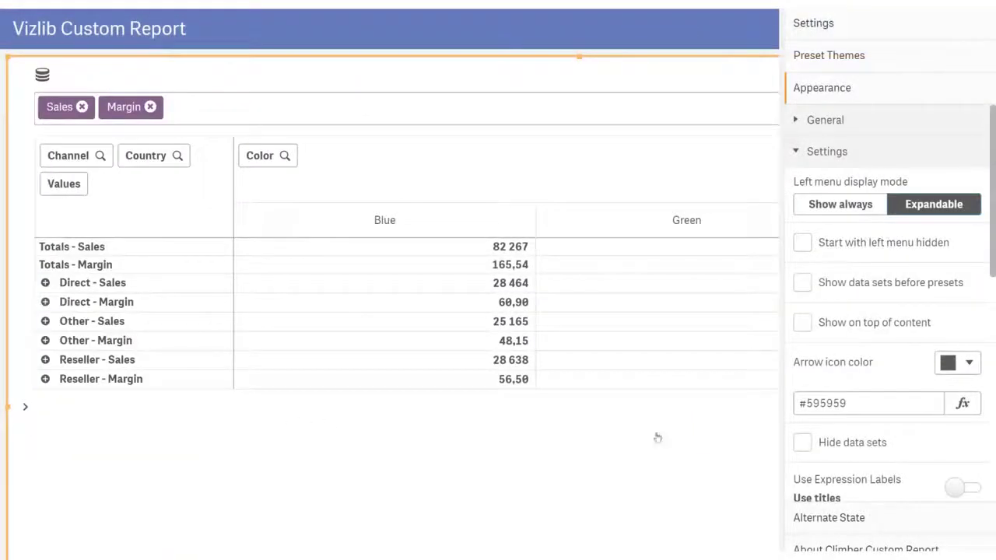
Step: Switch on Analytic Search in the Custom Report settings, giving an empty search-driven canvas
click(800, 243)
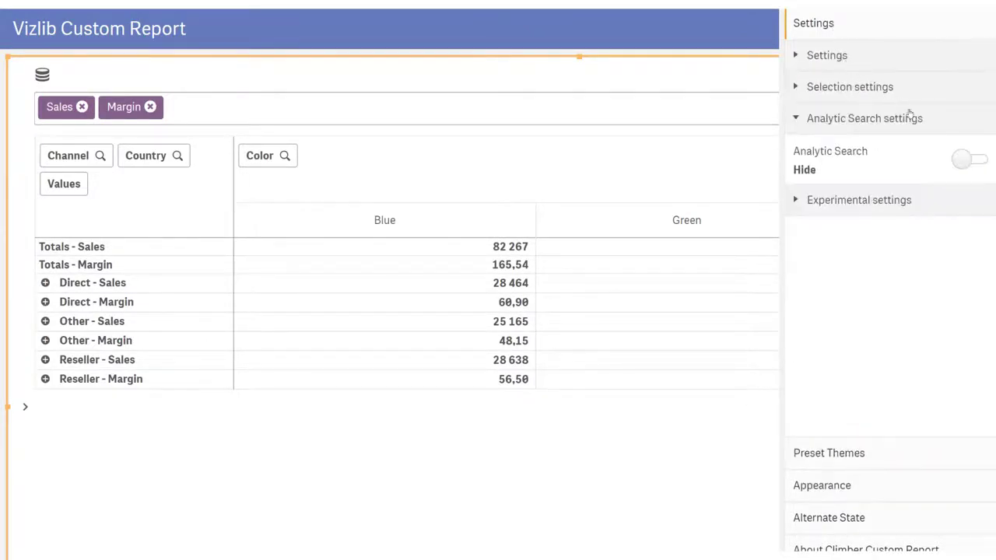
click(969, 158)
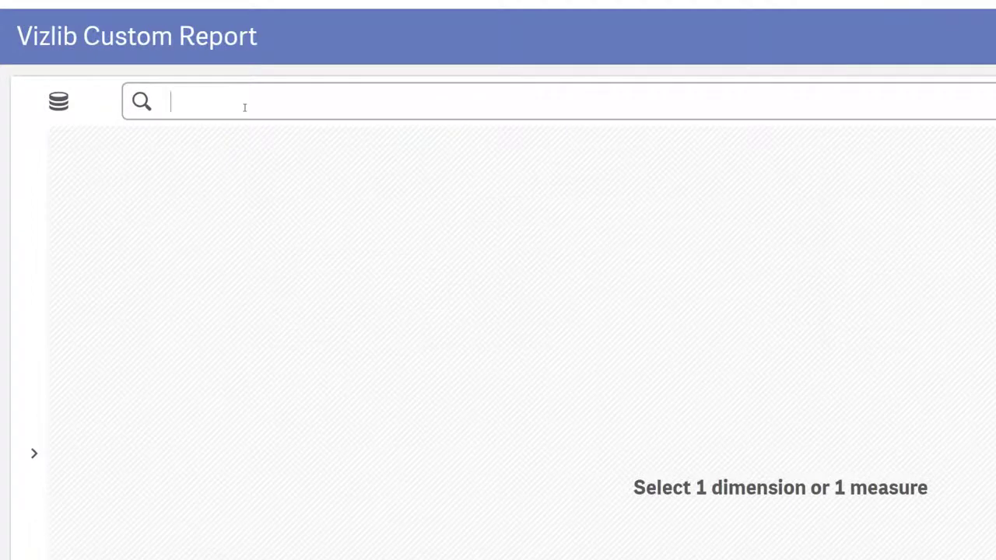
Step: Add the Sales measure and the Country and Year dimensions via the analytic search bar
text(sales)
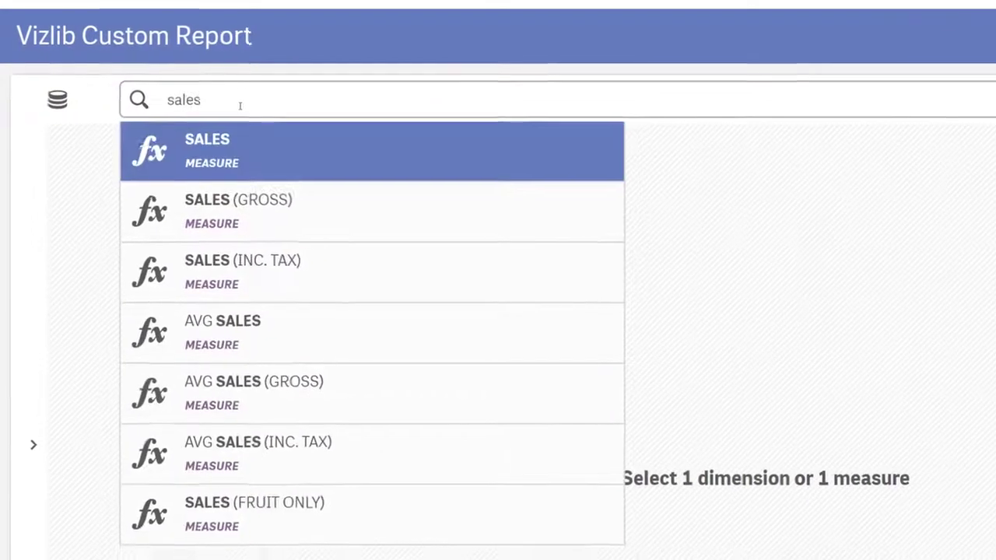
click(205, 149)
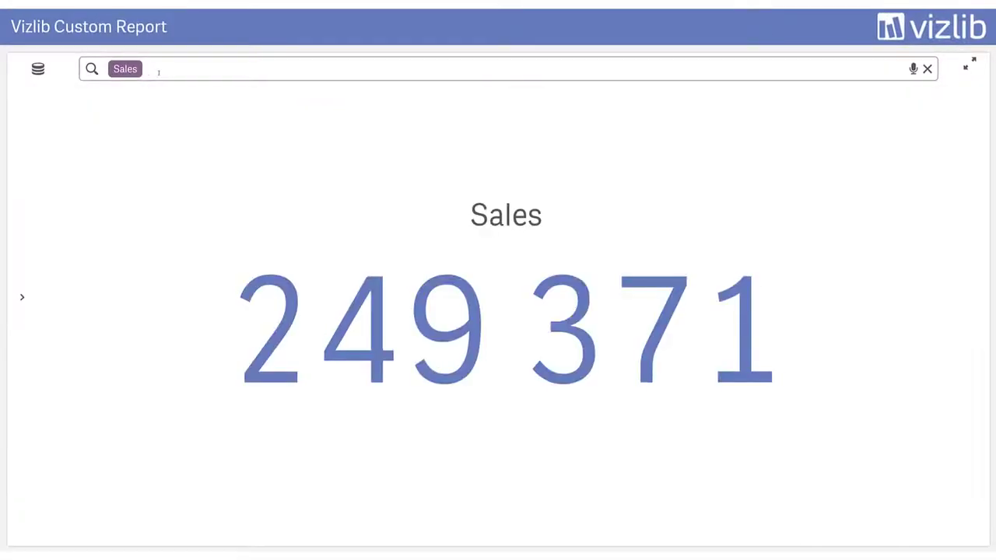
text(cou)
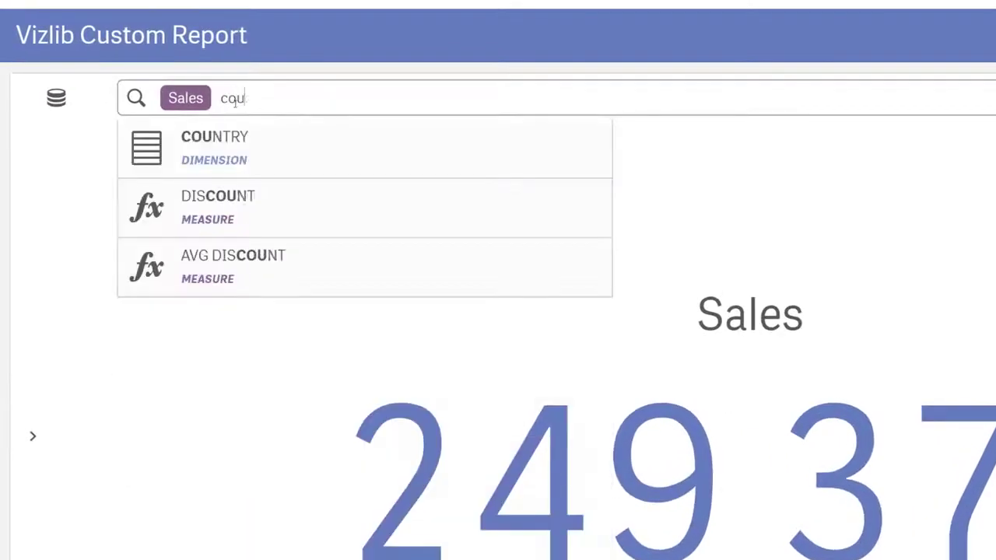
click(214, 147)
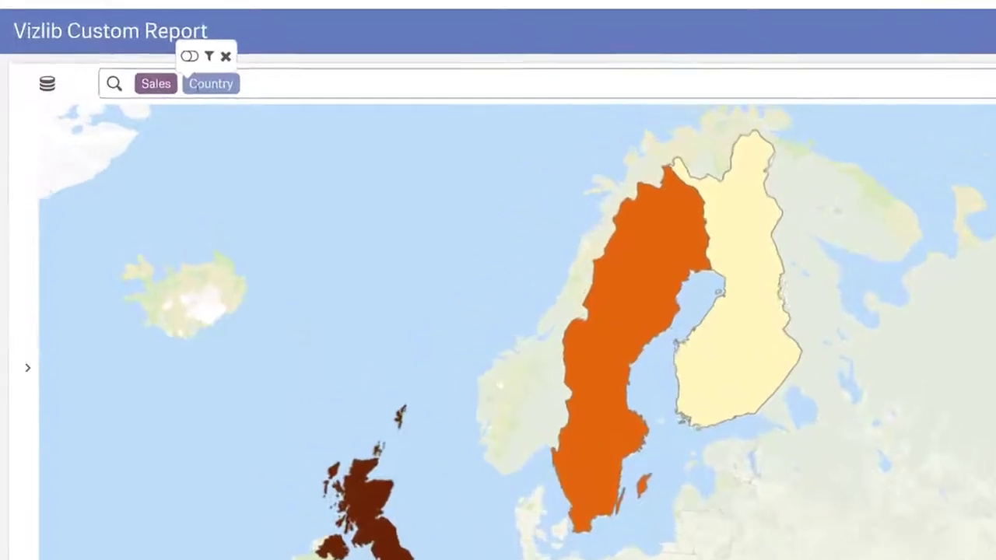
text(year)
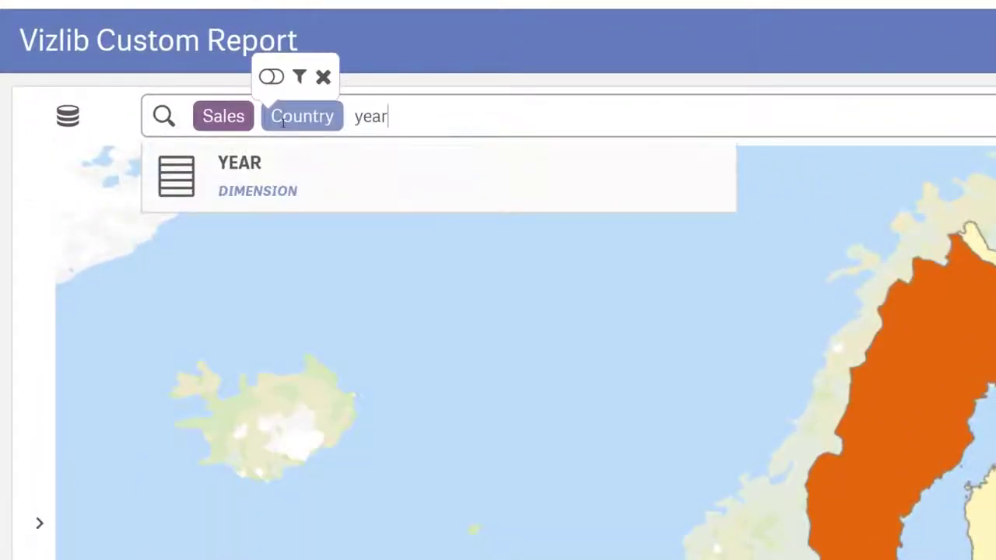
click(236, 175)
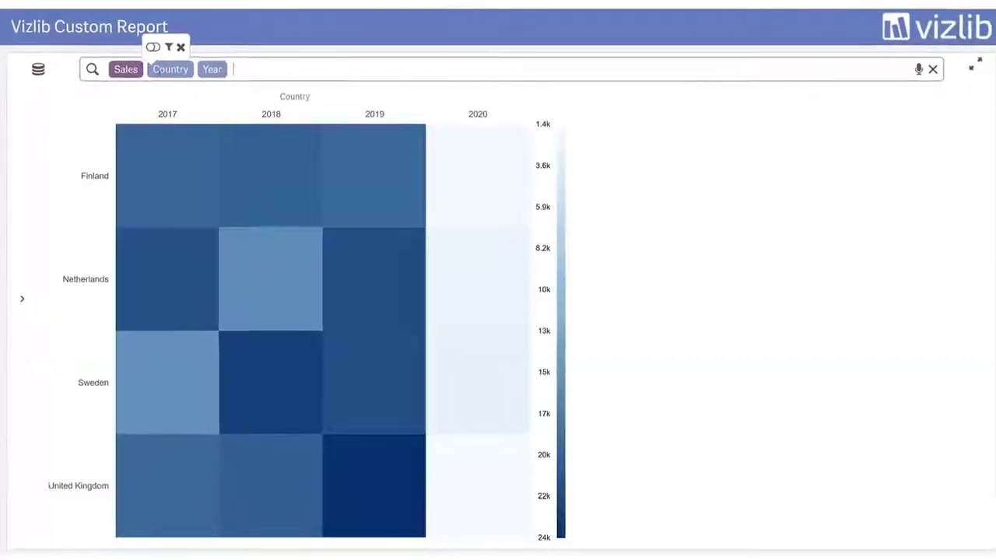
Step: Show the data as a pivot table and filter Year to 2017 and 2018 only
text(pi)
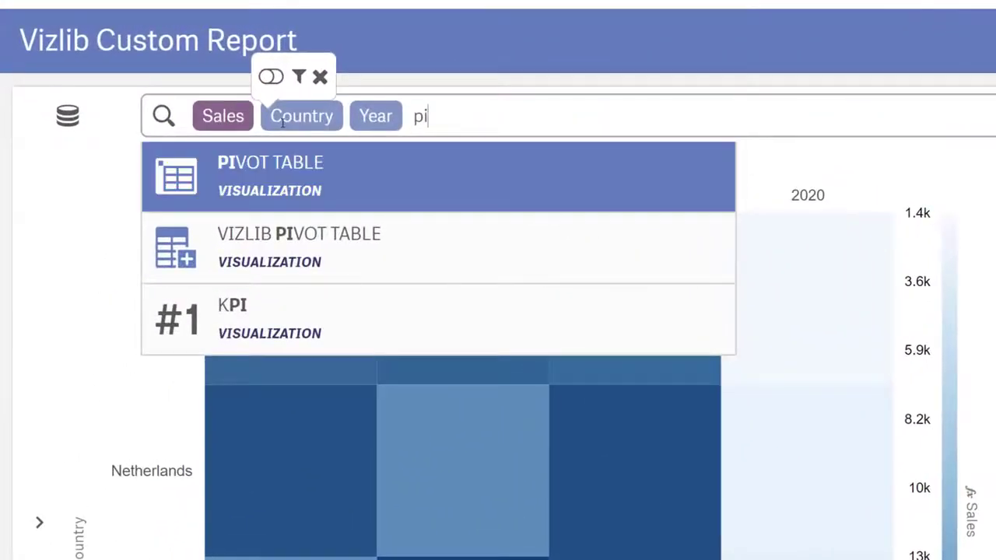
click(271, 174)
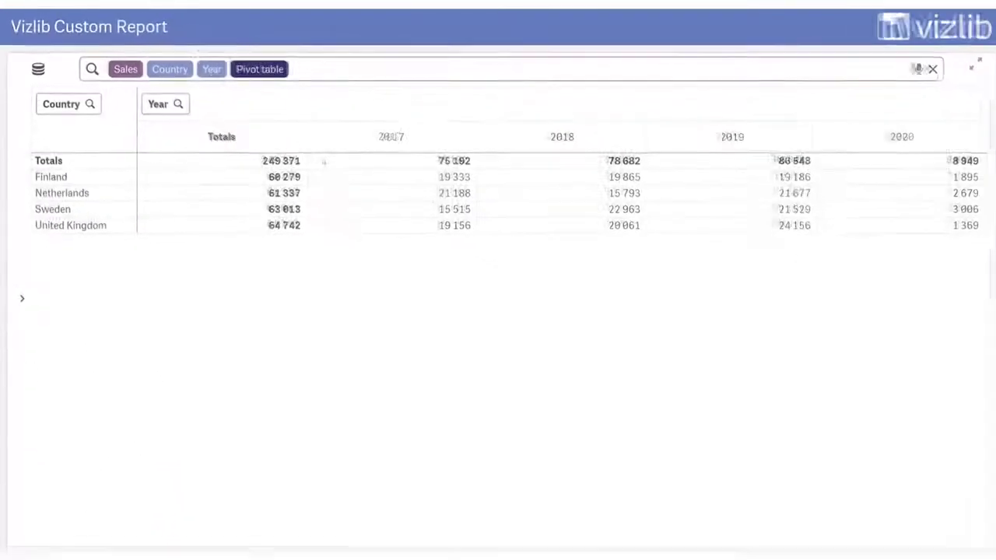
click(207, 69)
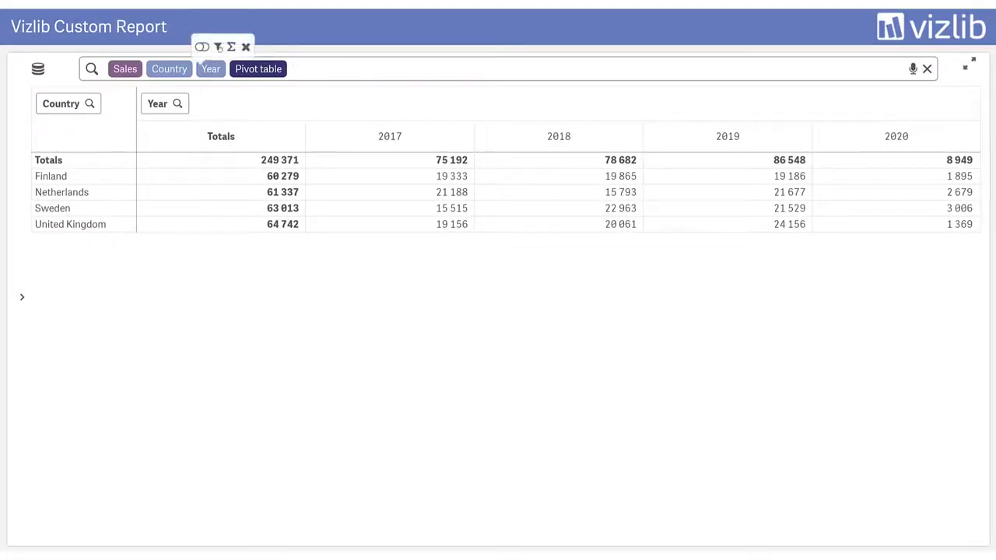
click(165, 102)
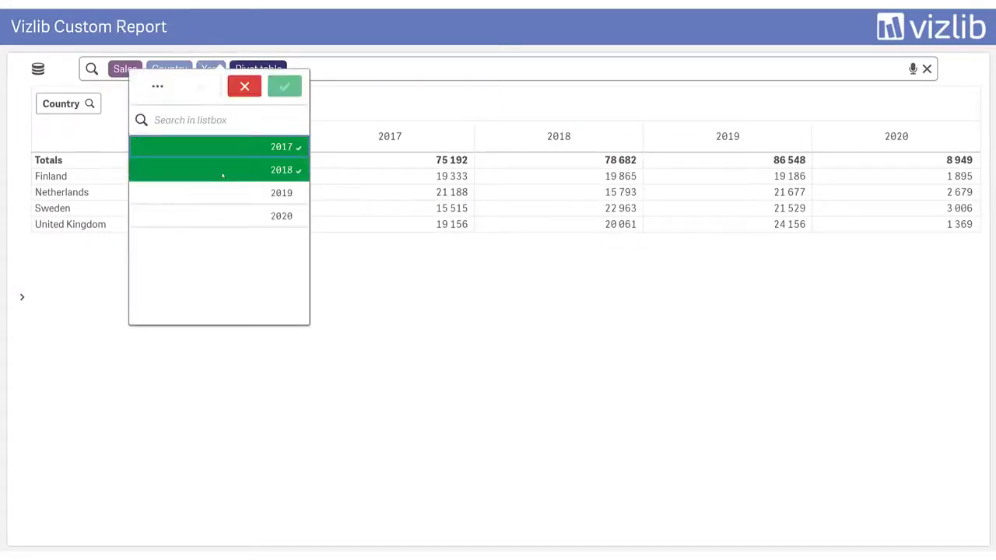
click(283, 86)
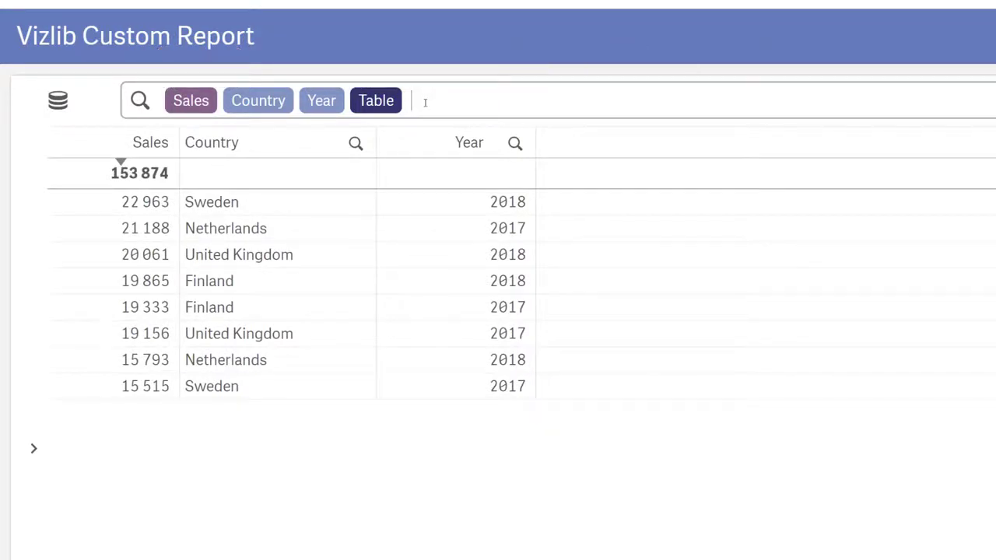
Step: Add the Margin measure and switch the report to a combo chart
text(margin)
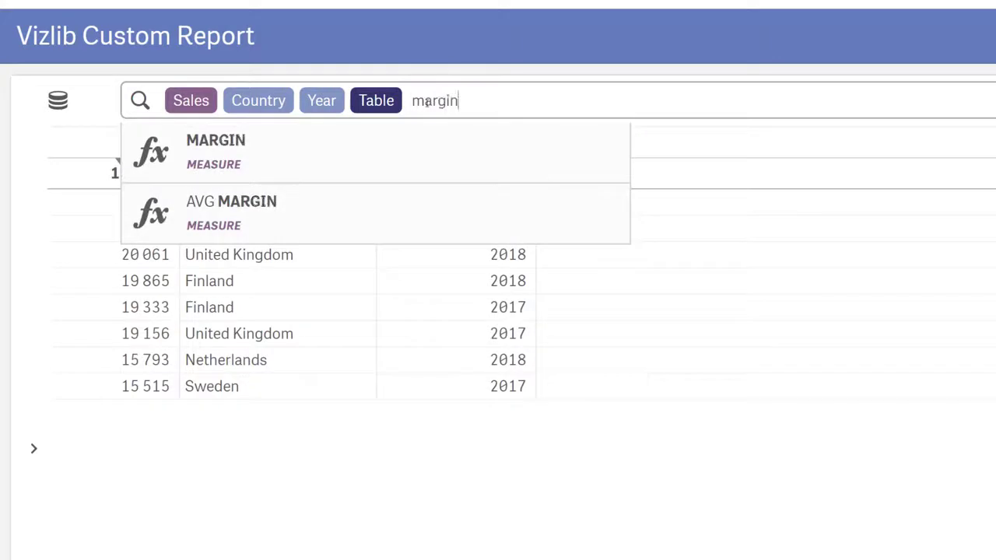
click(215, 151)
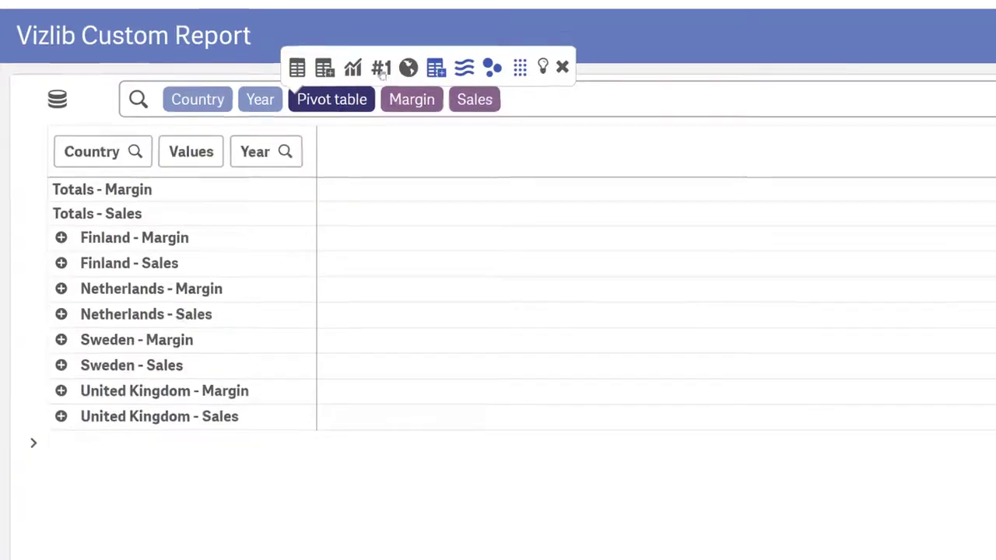
click(351, 69)
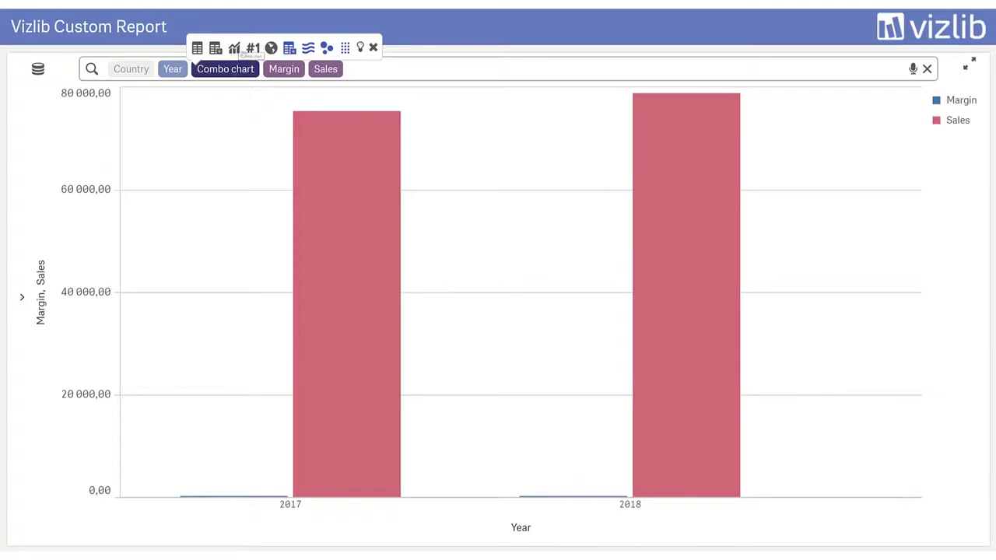
click(298, 48)
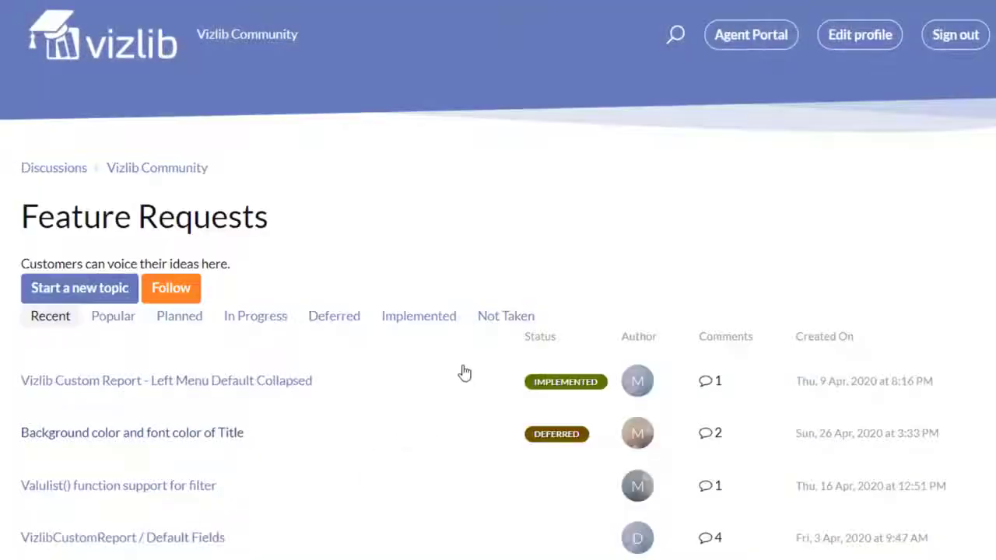
Step: List only implemented community feature requests, then load the Sales heatmap report by Channel and Consumables
click(418, 315)
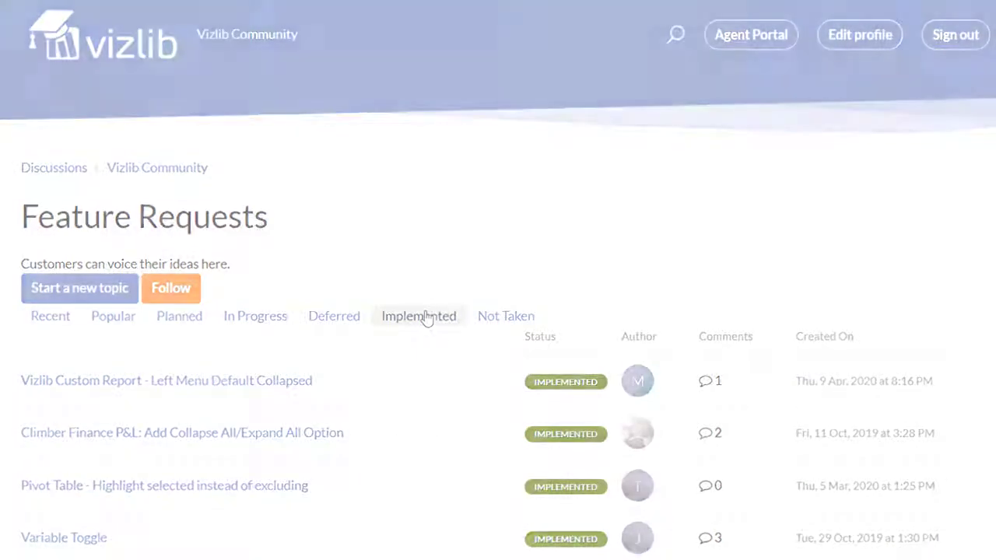
click(87, 379)
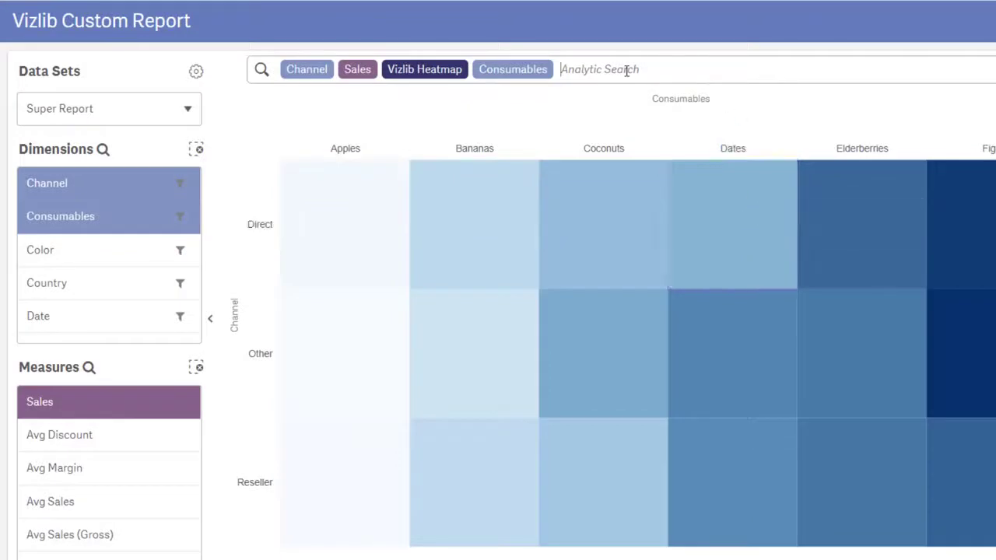
Step: Add Margin to the report, then move to the ISO country flags sheet
text(marg)
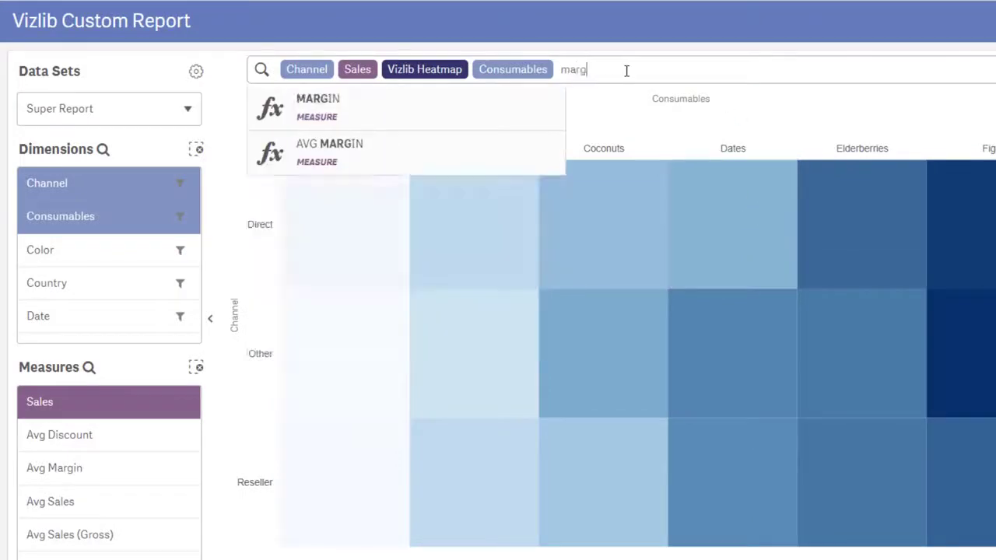
click(318, 107)
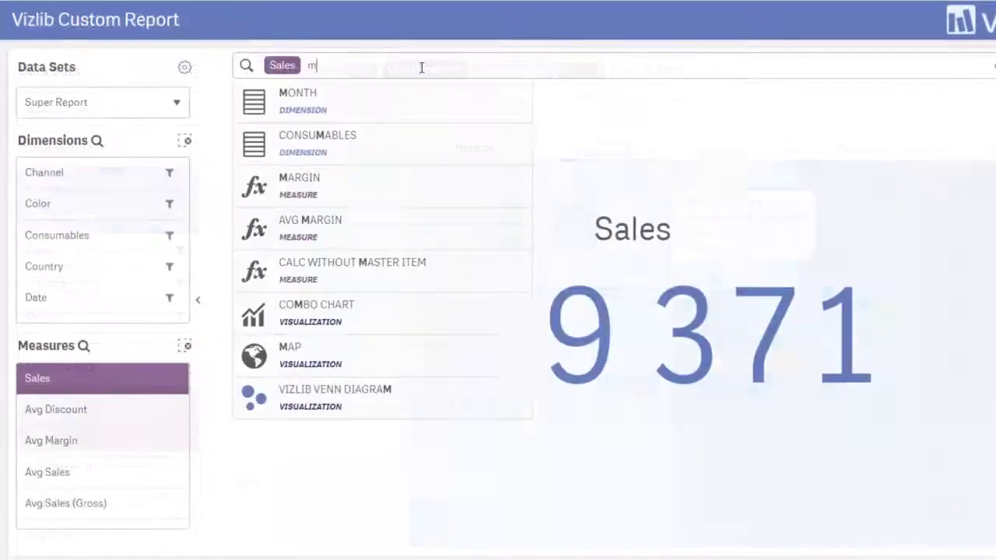
click(299, 187)
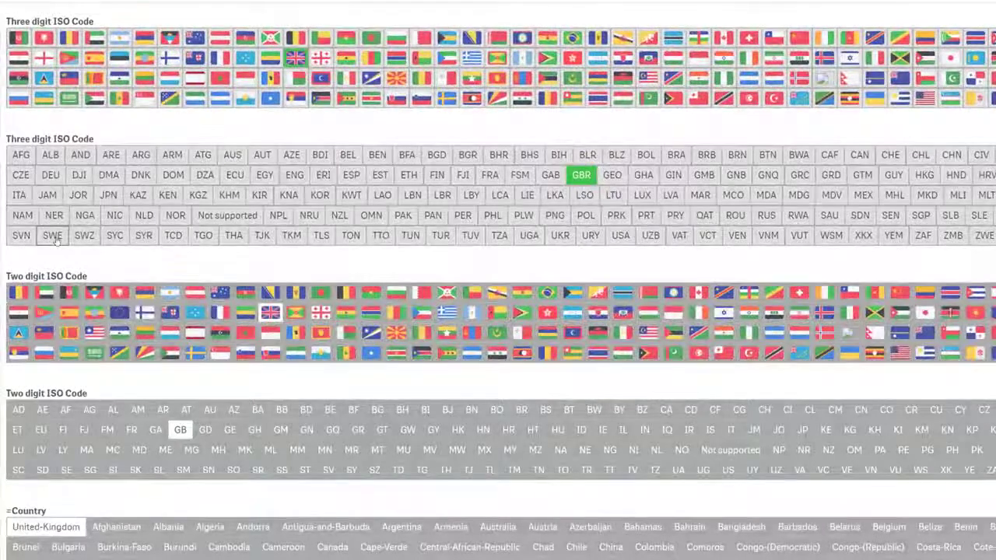
Step: Select SWE, then USA, then POL in the three-digit ISO code grid, leaving Poland chosen
click(53, 235)
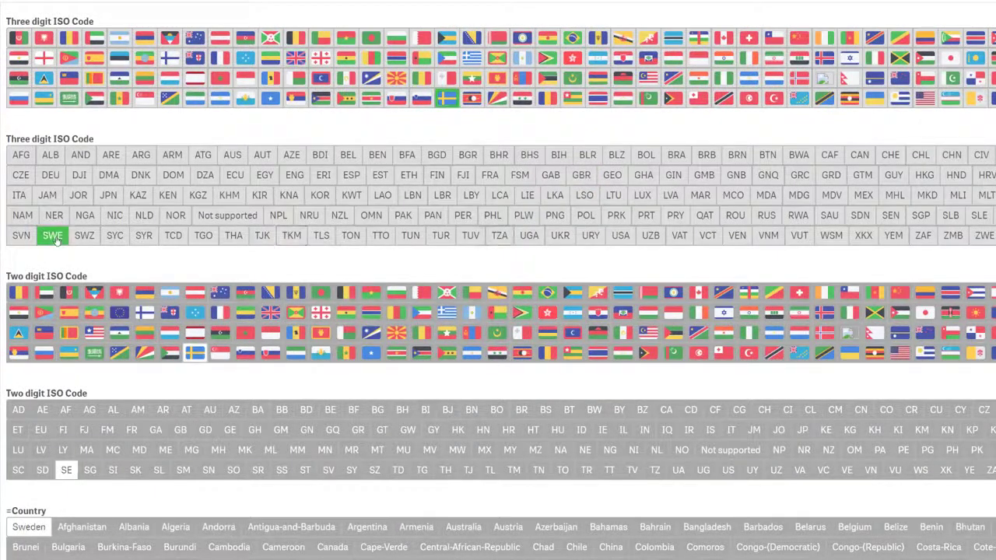
click(619, 235)
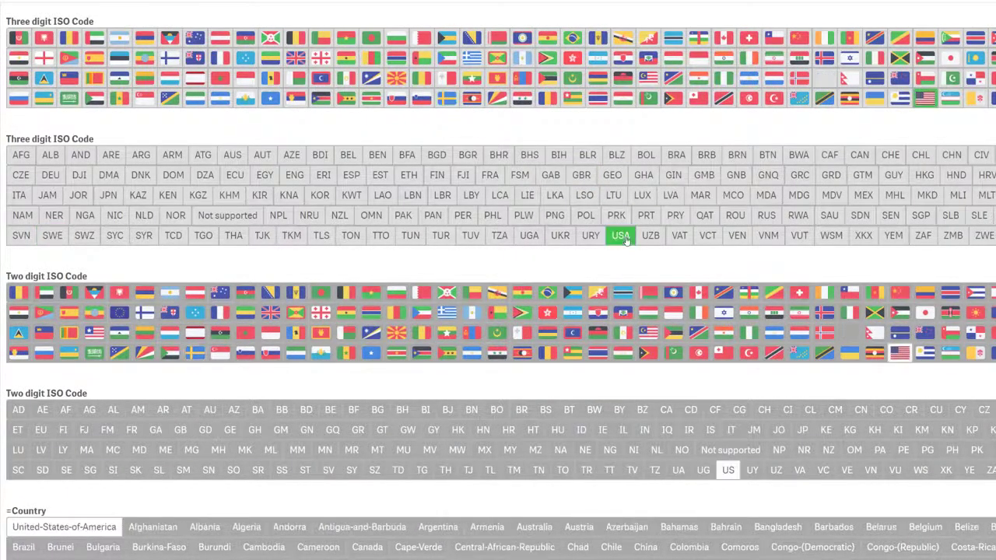
click(585, 215)
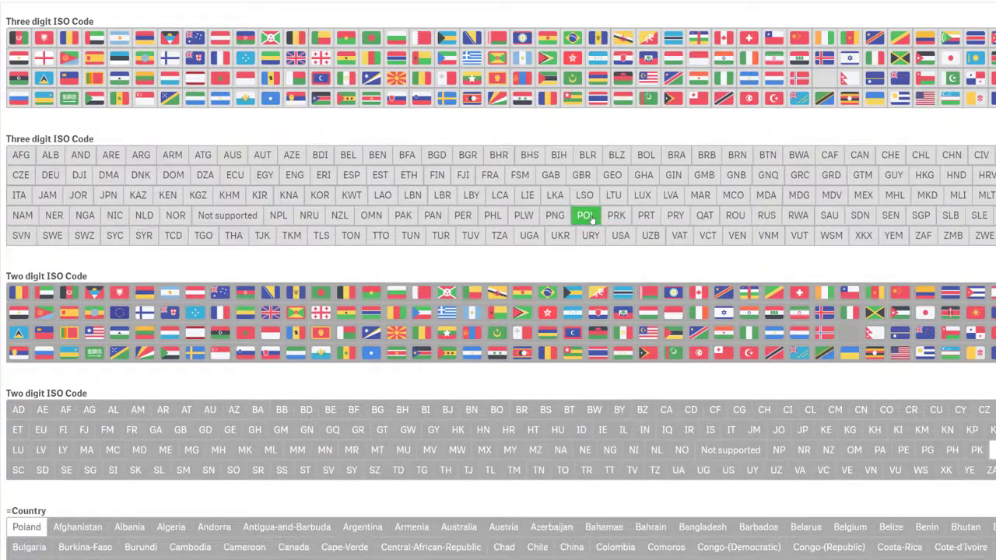